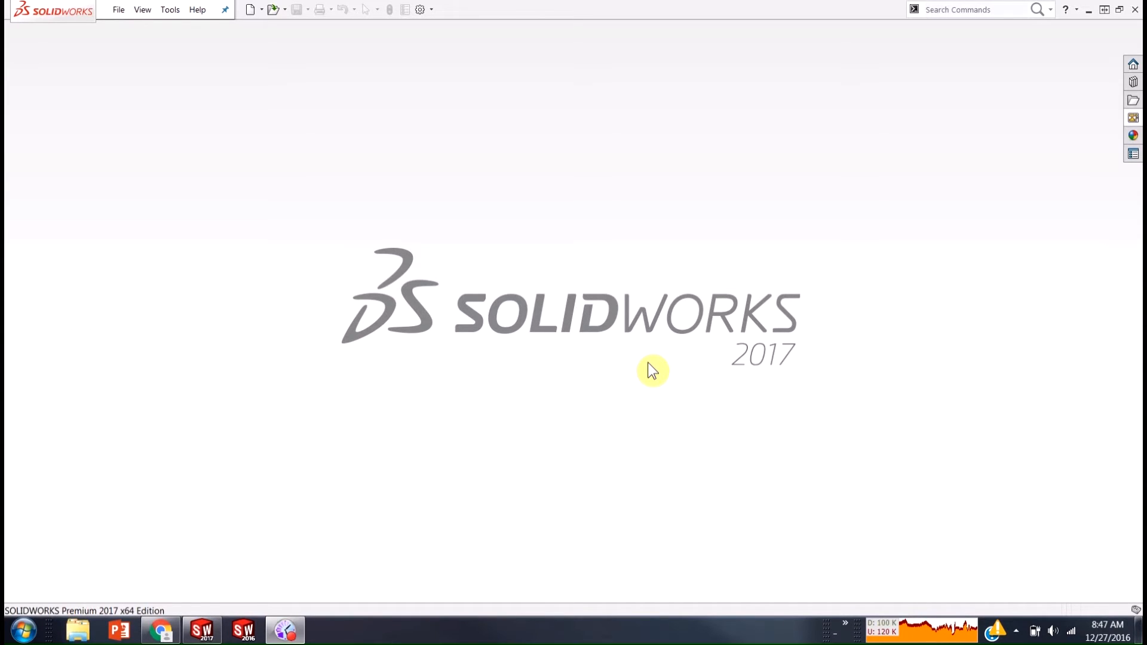
mouse_move(512, 201)
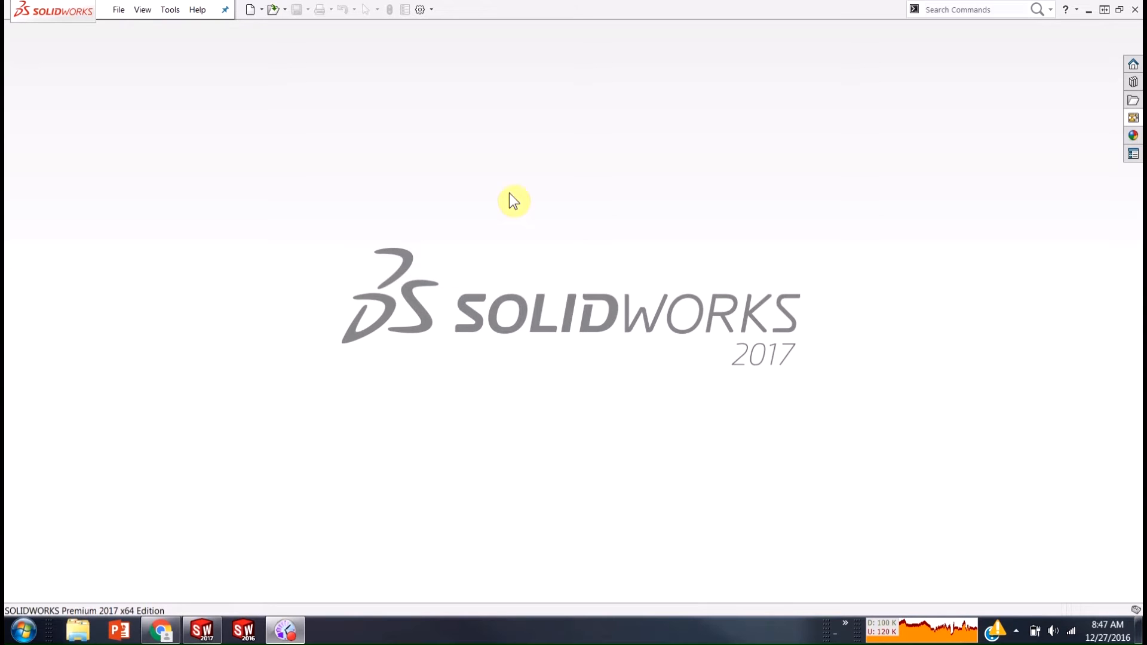
mouse_move(252, 14)
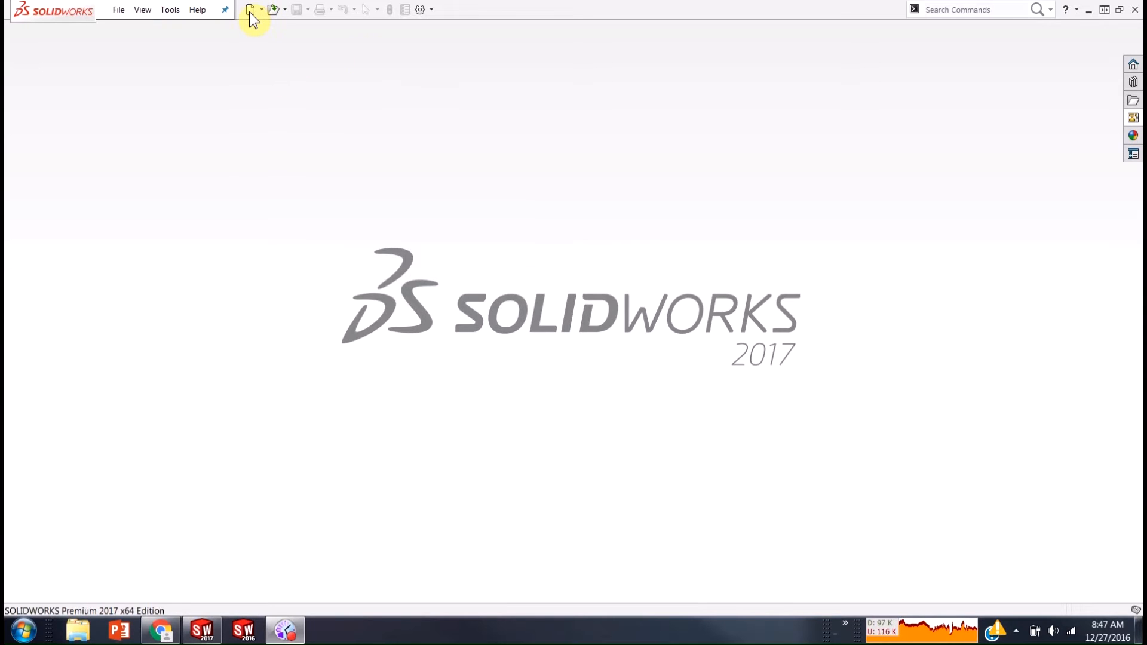
Open a new document window in SOLIDWORKS twice, then dismiss it
click(251, 9)
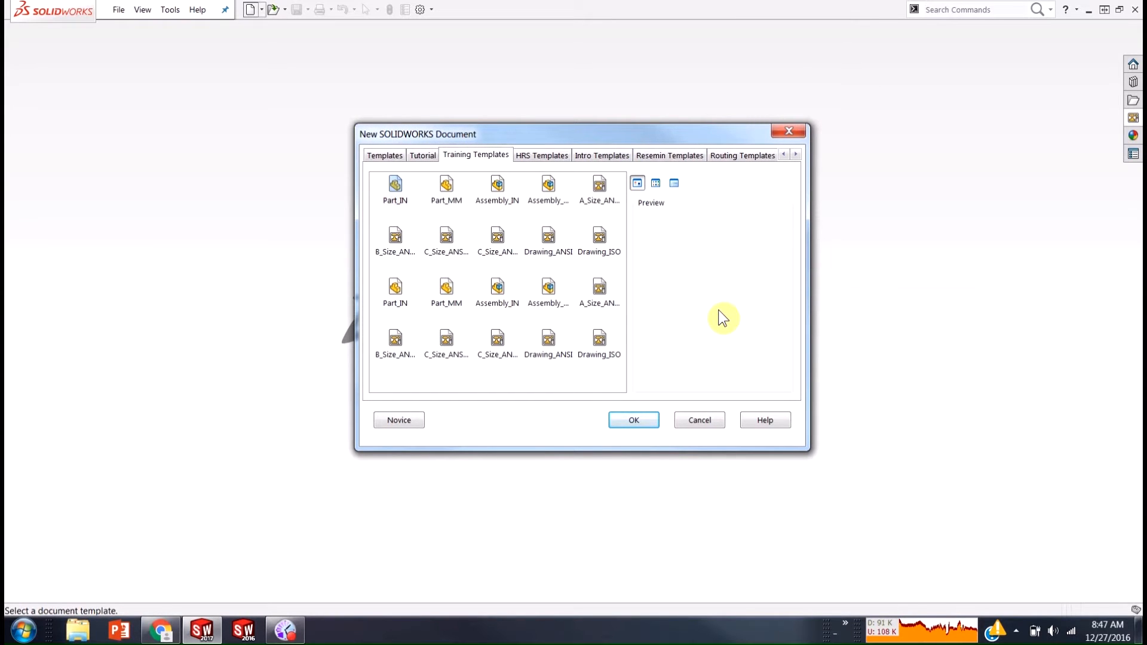
mouse_move(703, 281)
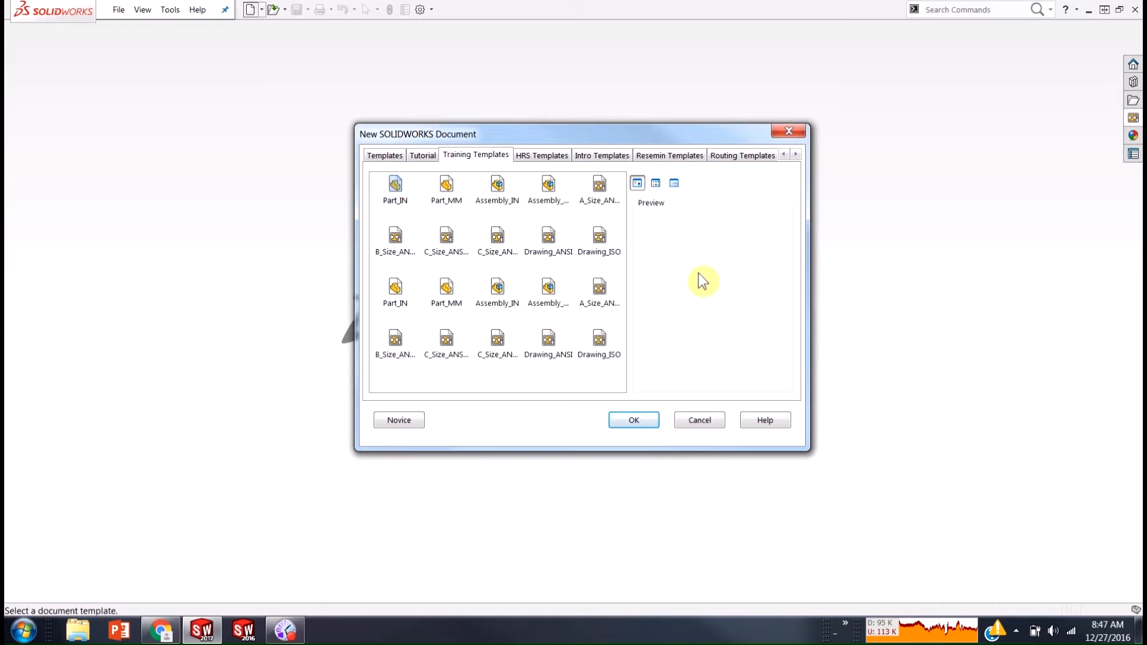
mouse_move(613, 143)
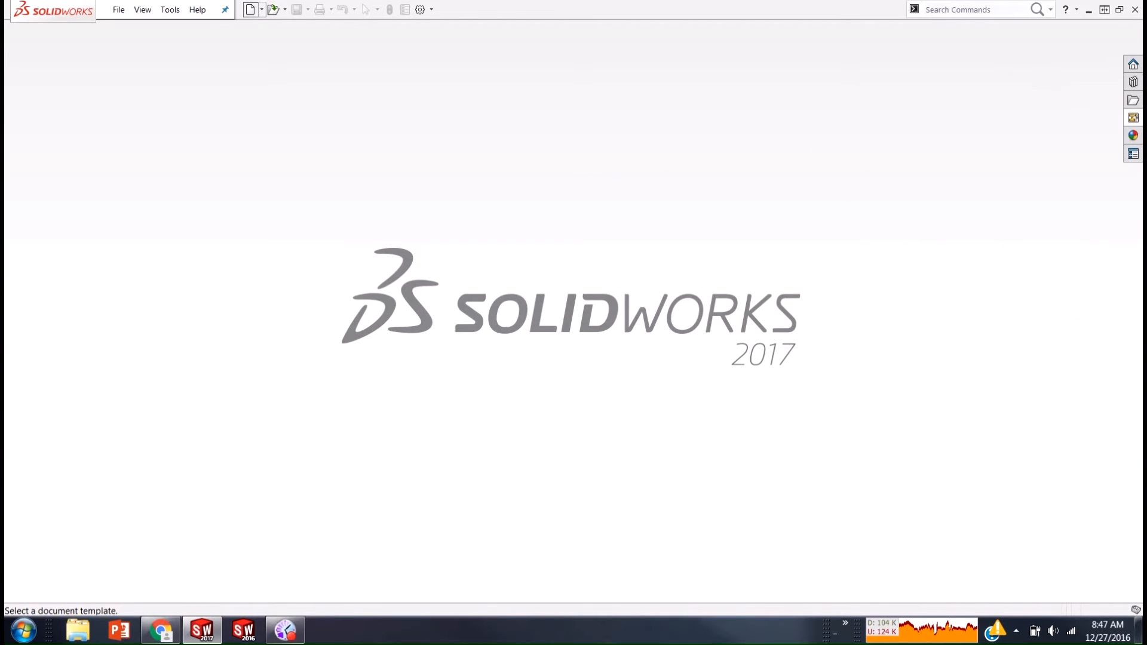
click(250, 9)
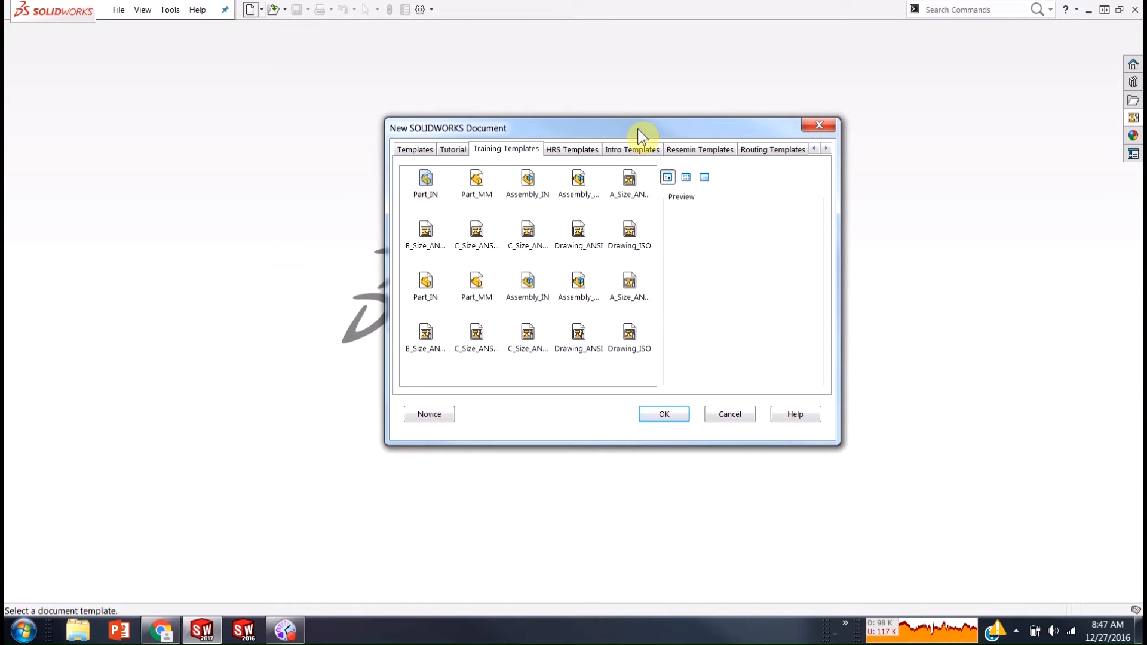
mouse_move(821, 143)
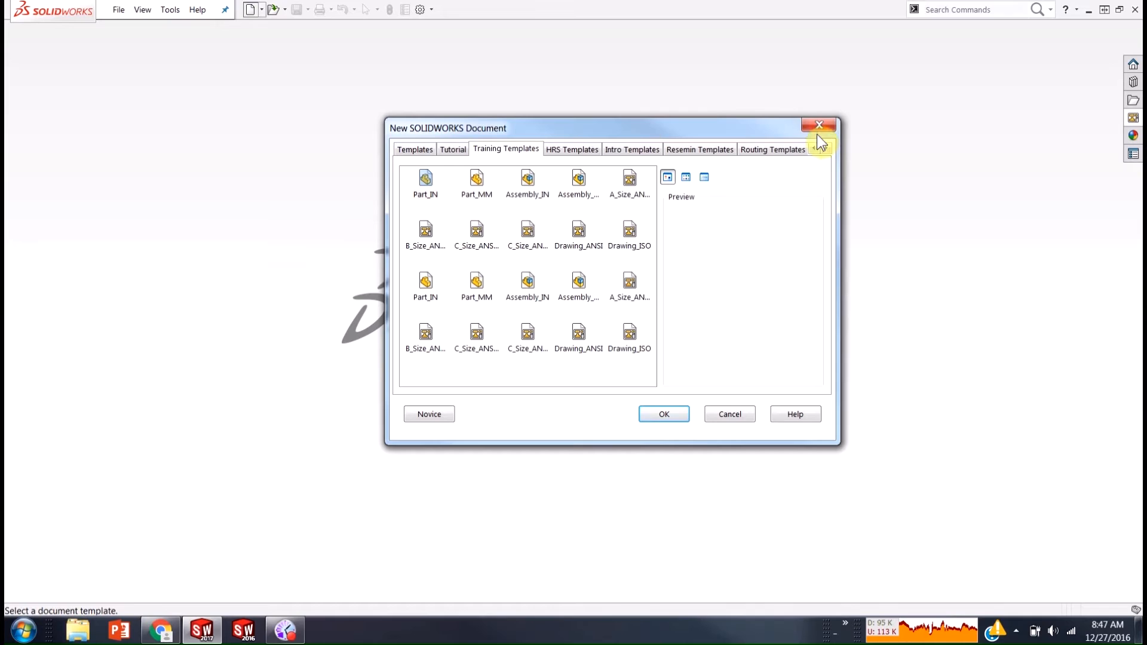
click(819, 125)
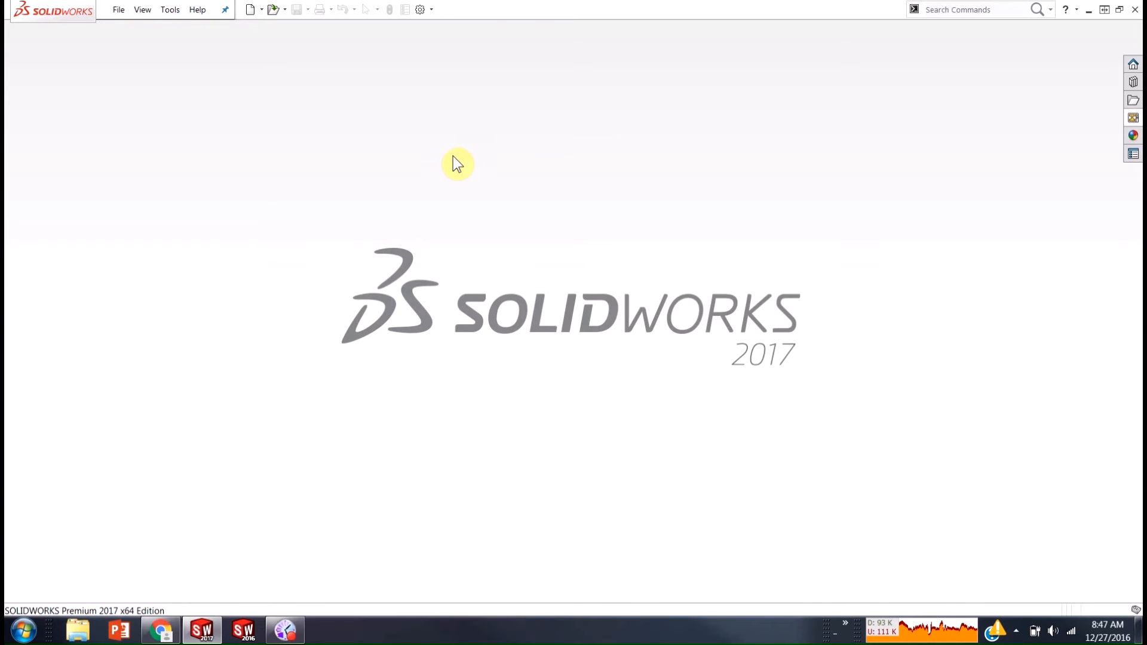
mouse_move(420, 9)
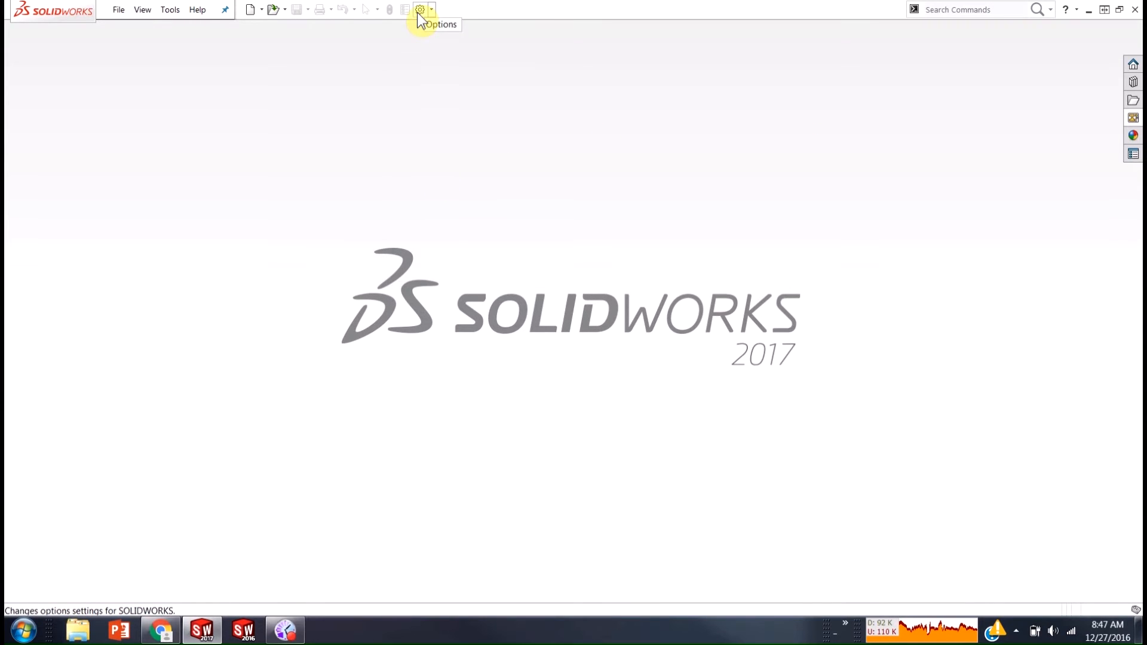
mouse_move(416, 156)
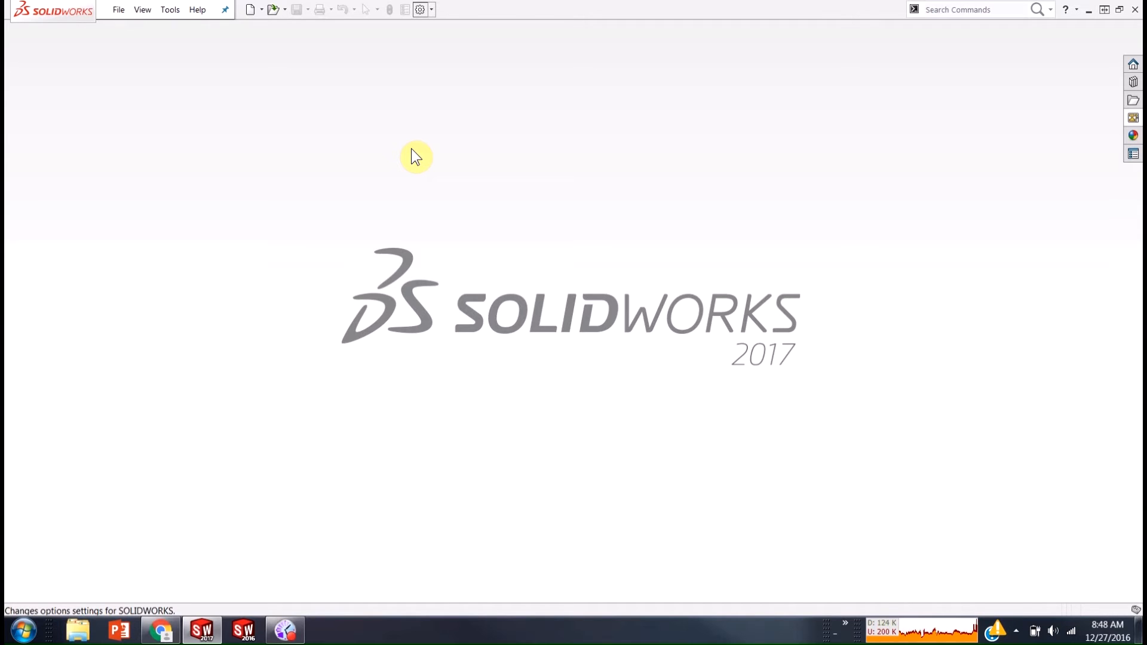
mouse_move(421, 10)
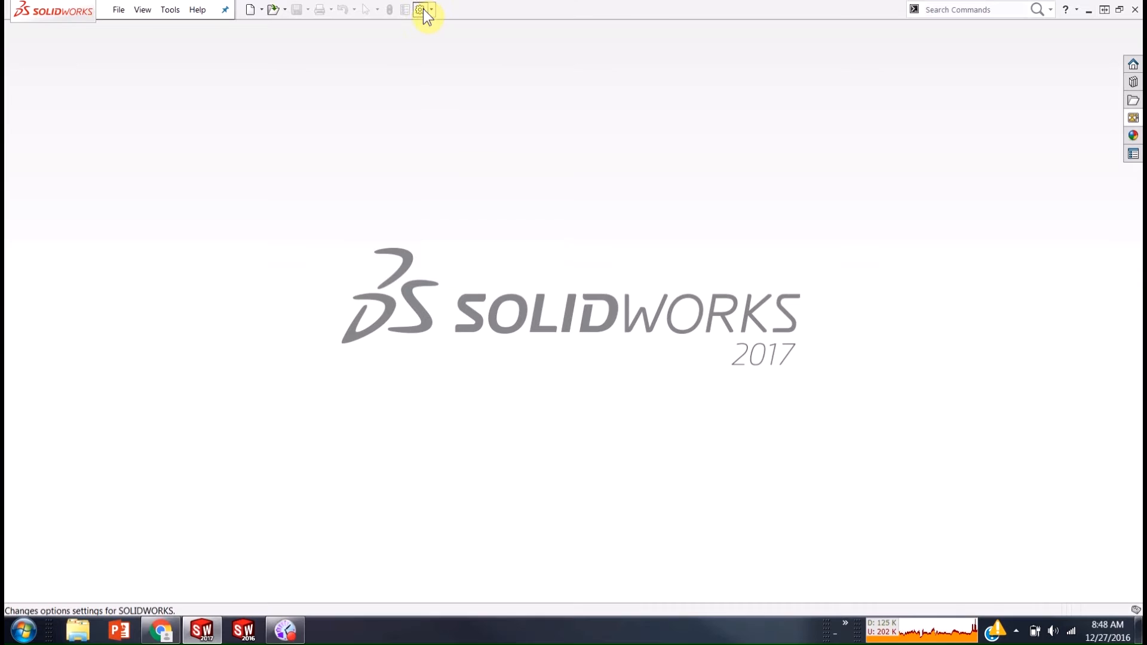
mouse_move(527, 185)
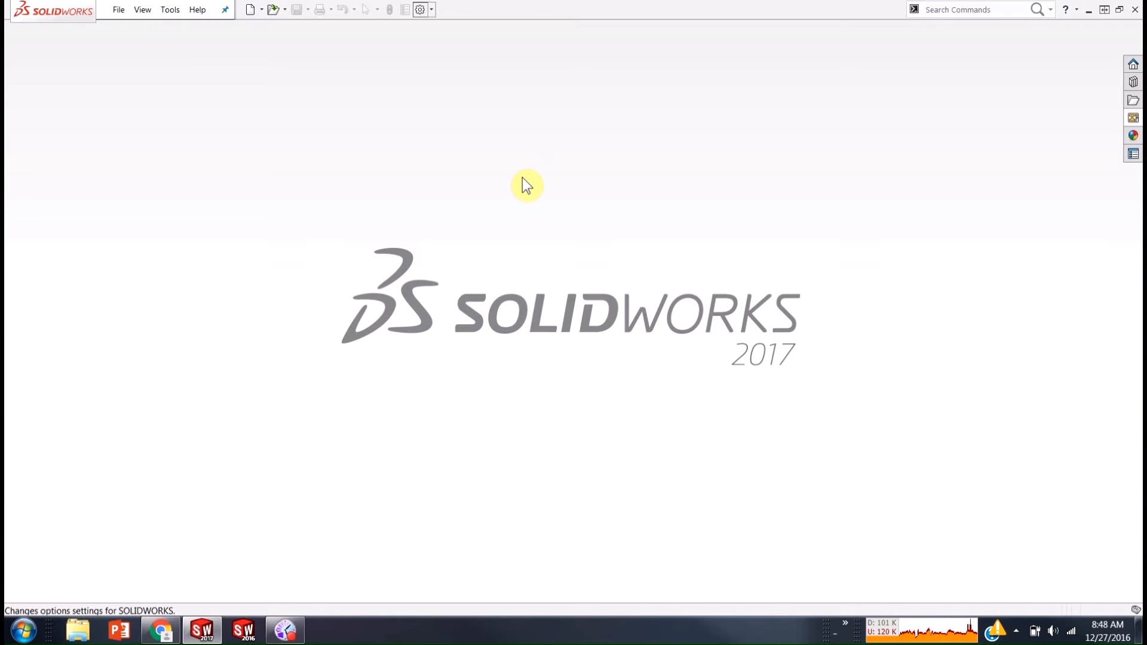
mouse_move(447, 30)
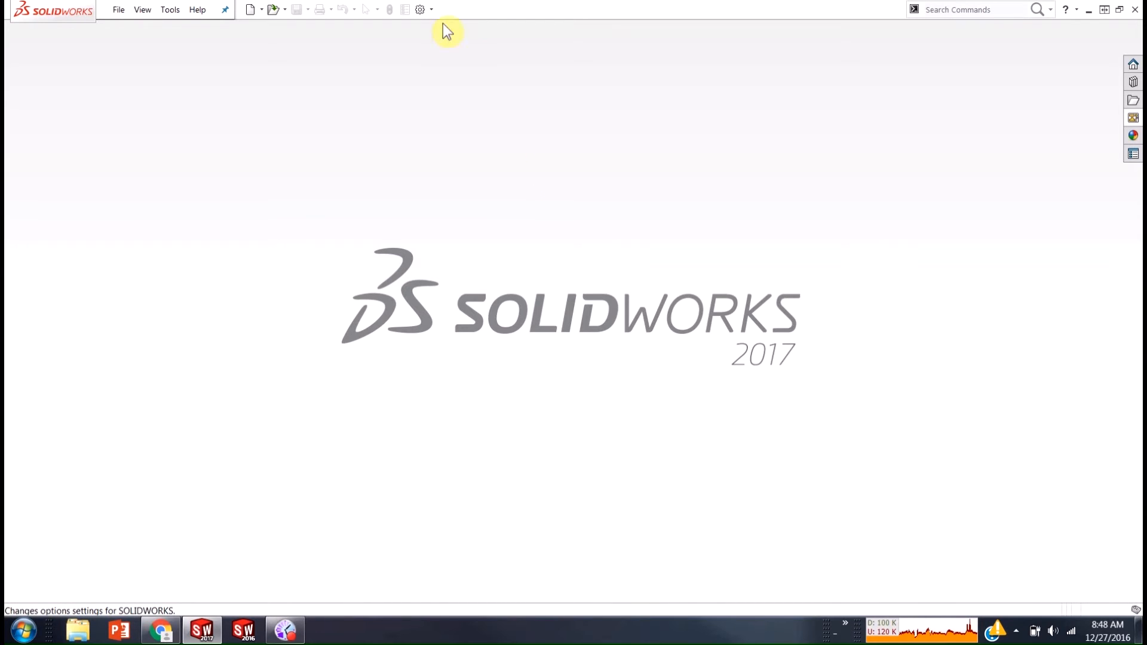
mouse_move(436, 128)
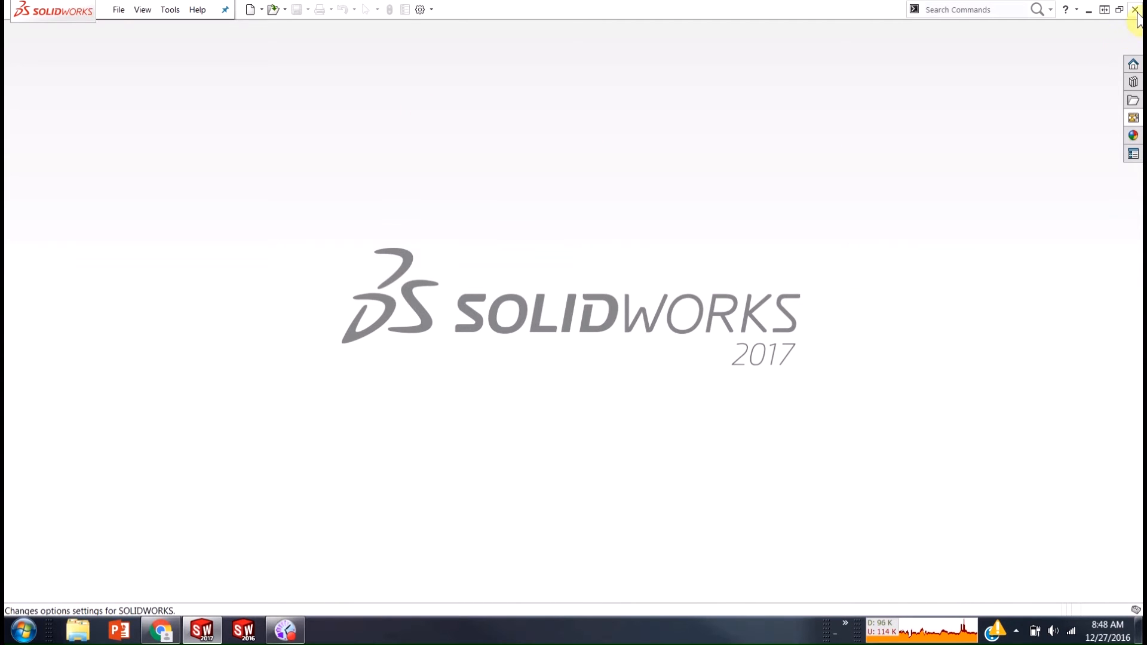
Quit SOLIDWORKS 2017 and search the Start menu for regedit
click(1137, 9)
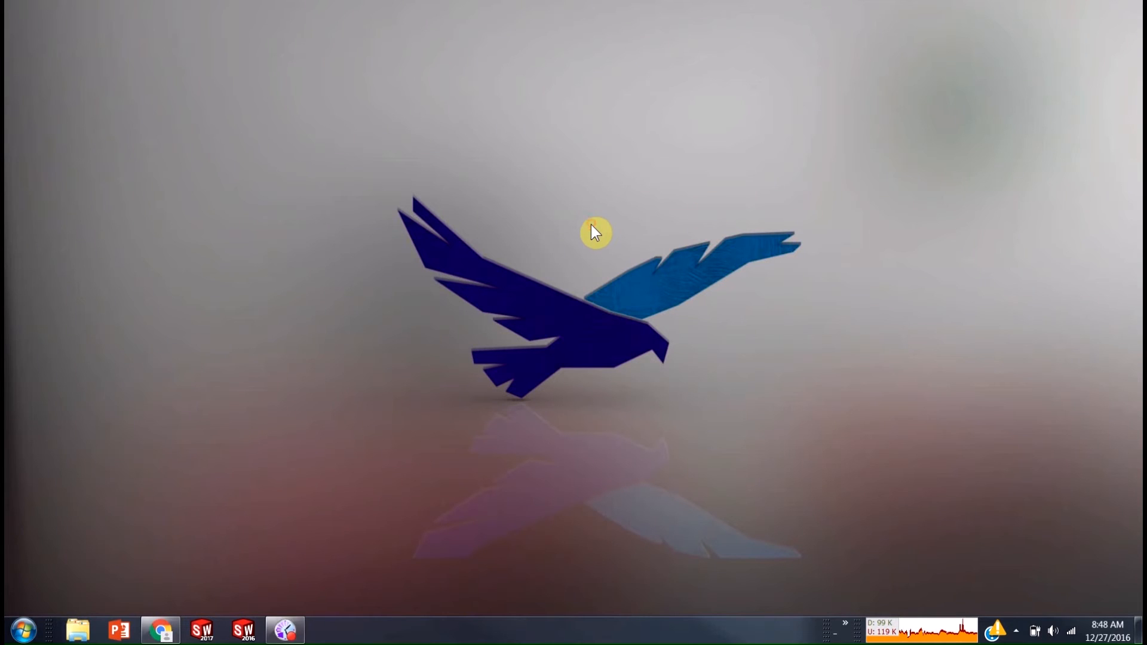
mouse_move(22, 629)
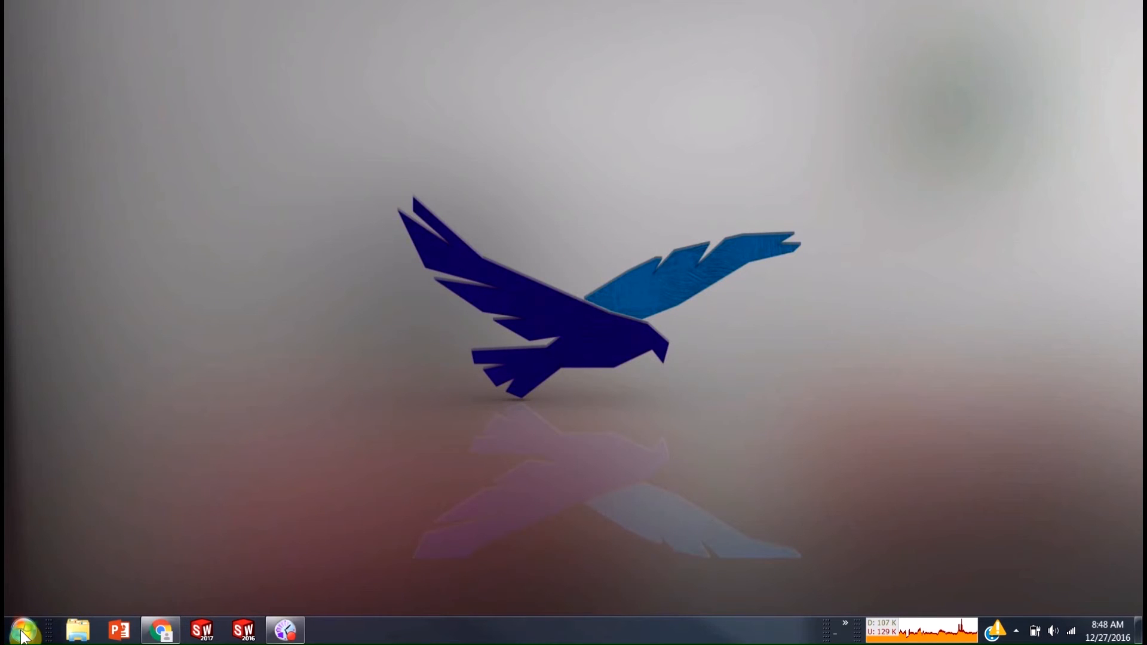
click(22, 630)
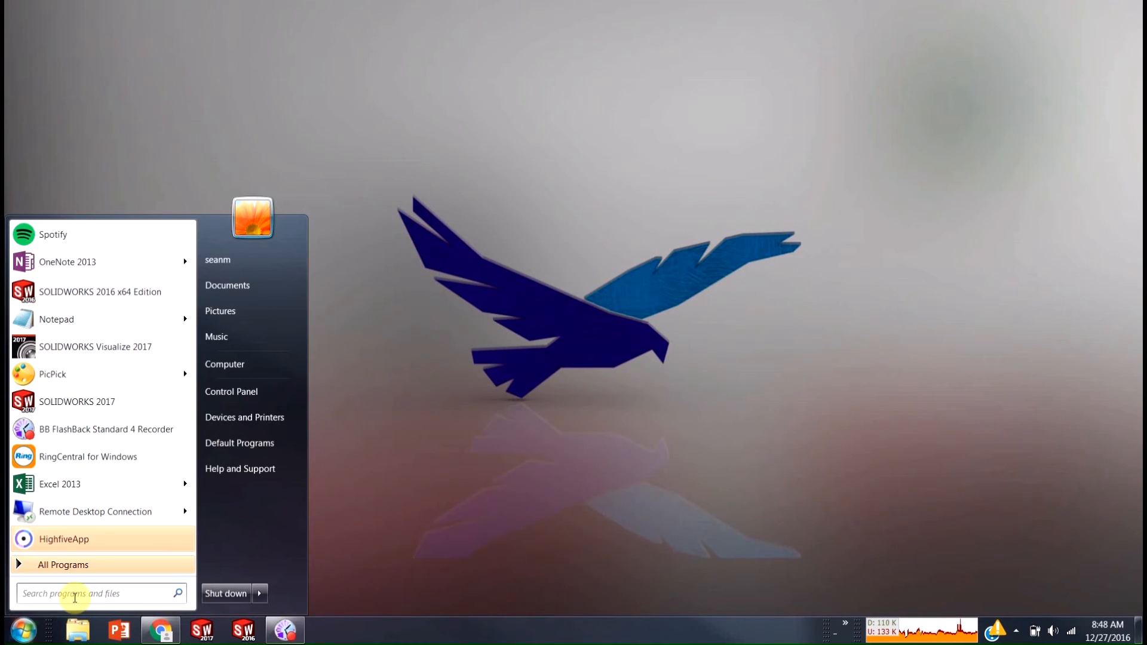
text(r)
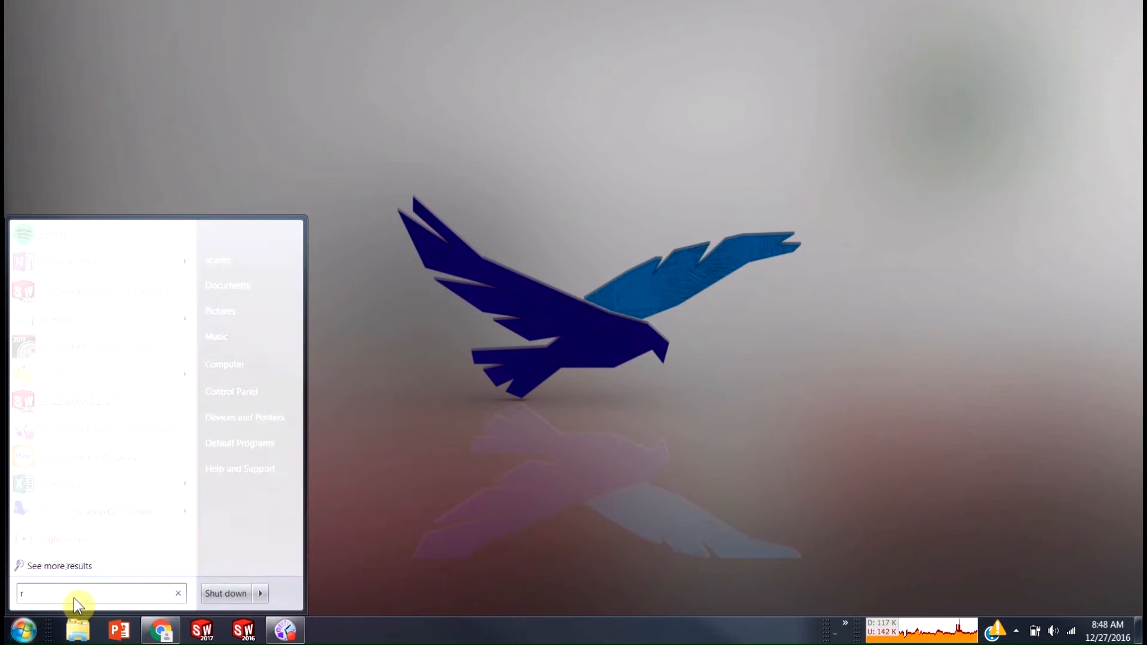
text(egedit)
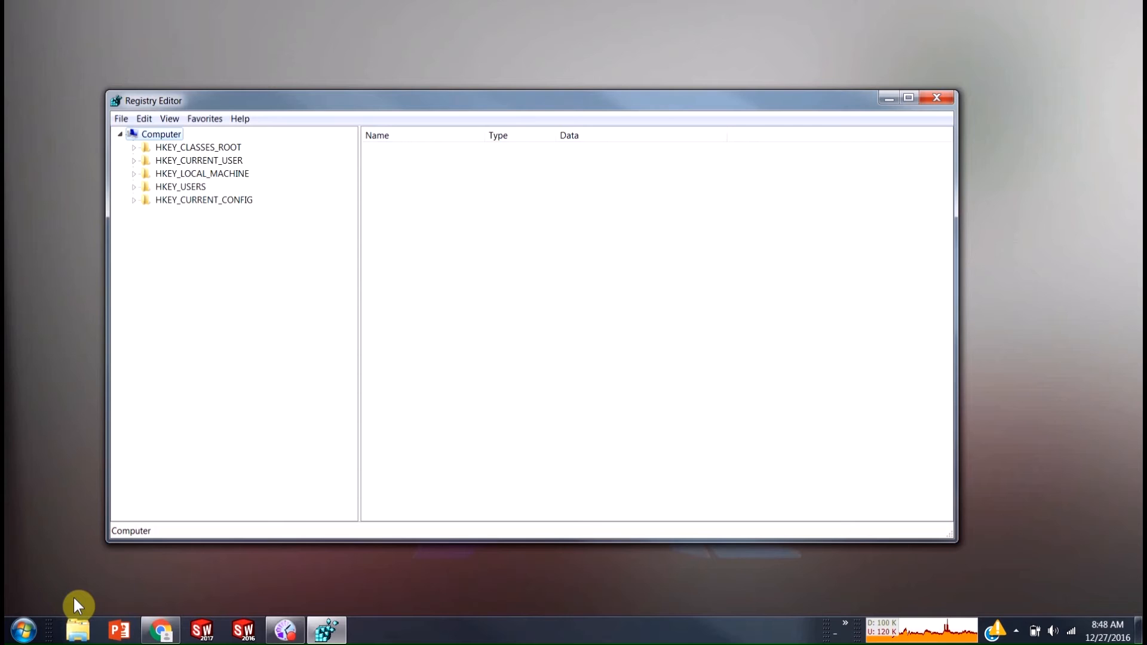
mouse_move(133, 554)
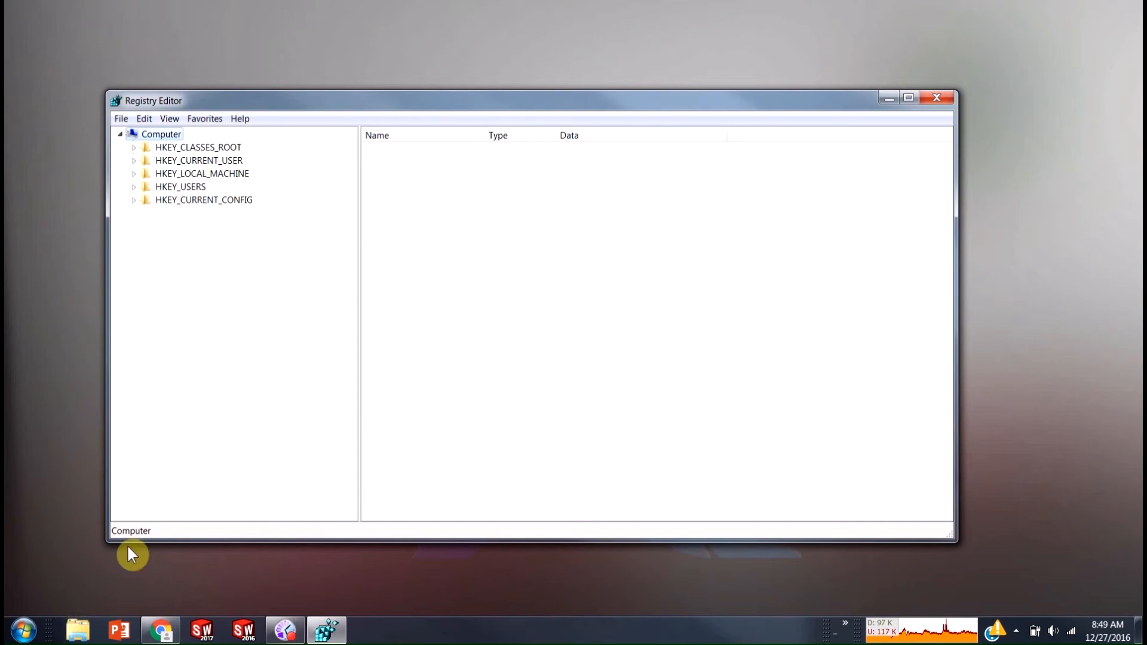
mouse_move(174, 258)
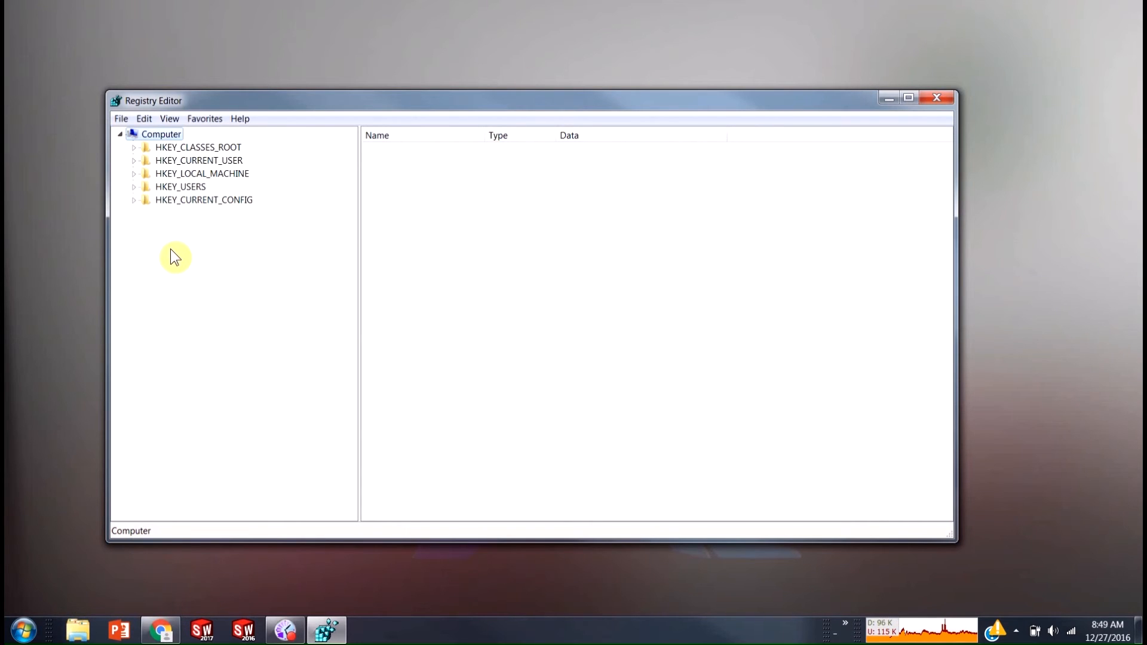
mouse_move(271, 238)
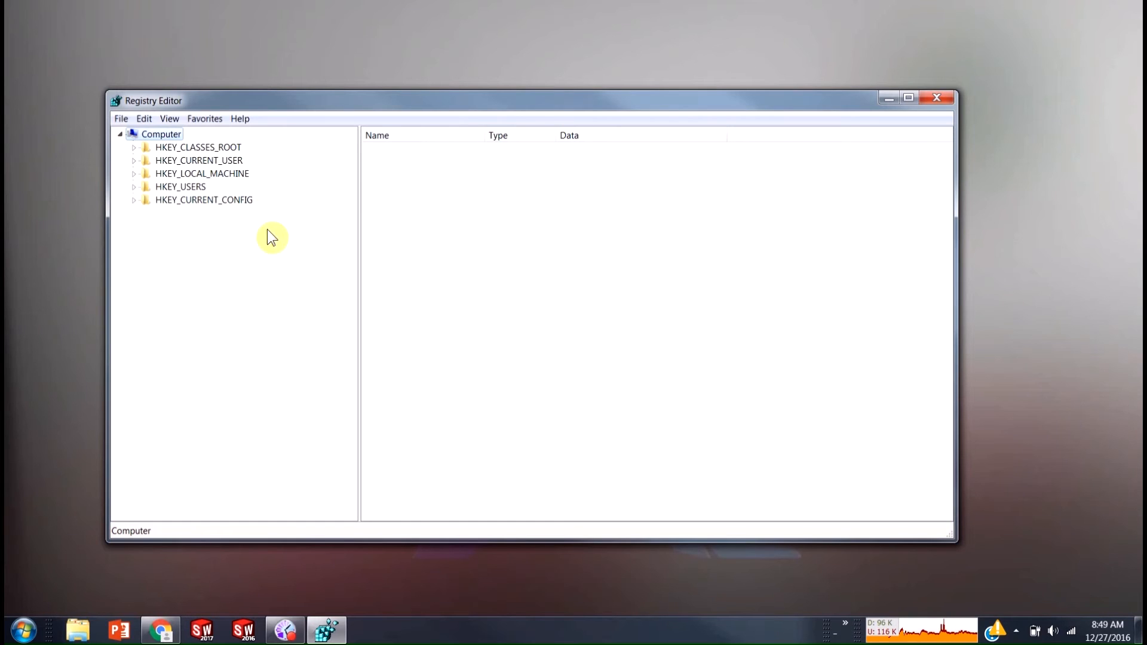
mouse_move(138, 168)
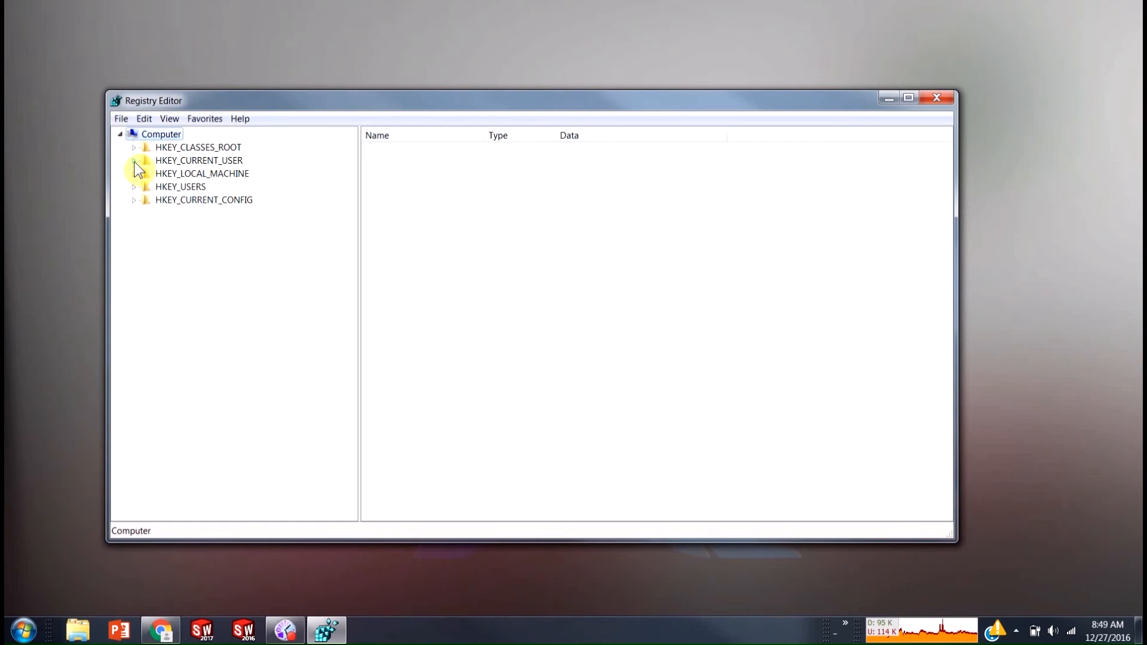
Expand HKEY_CURRENT_USER and the SolidWorks key down to SOLIDWORKS 2017's User Interface
click(134, 160)
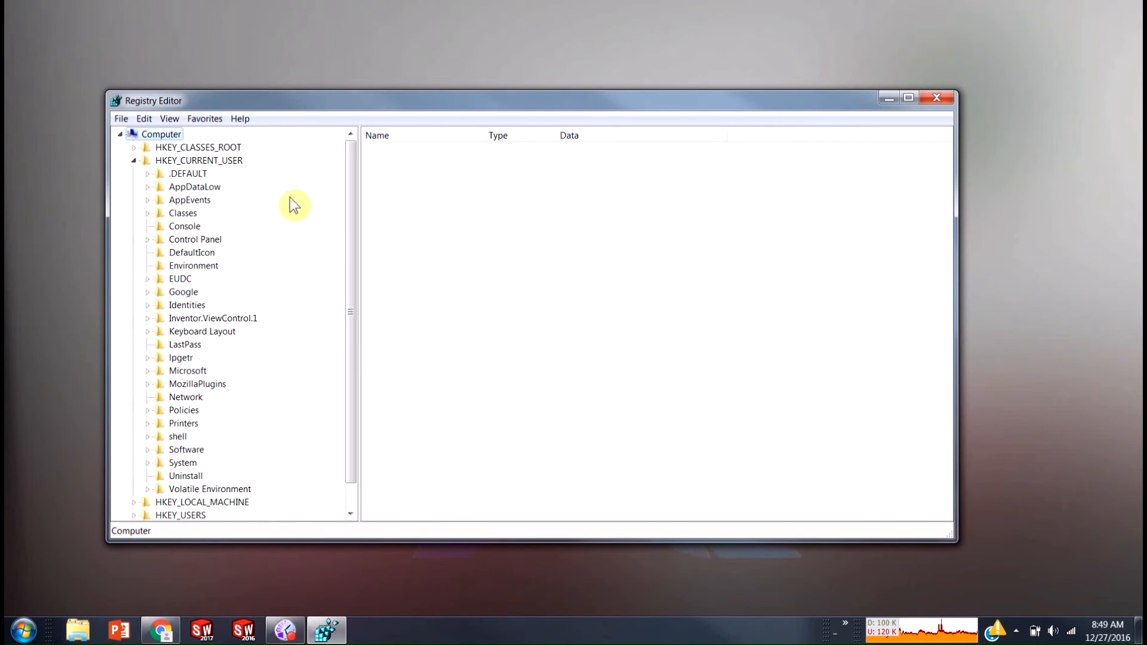
scroll(down, 3)
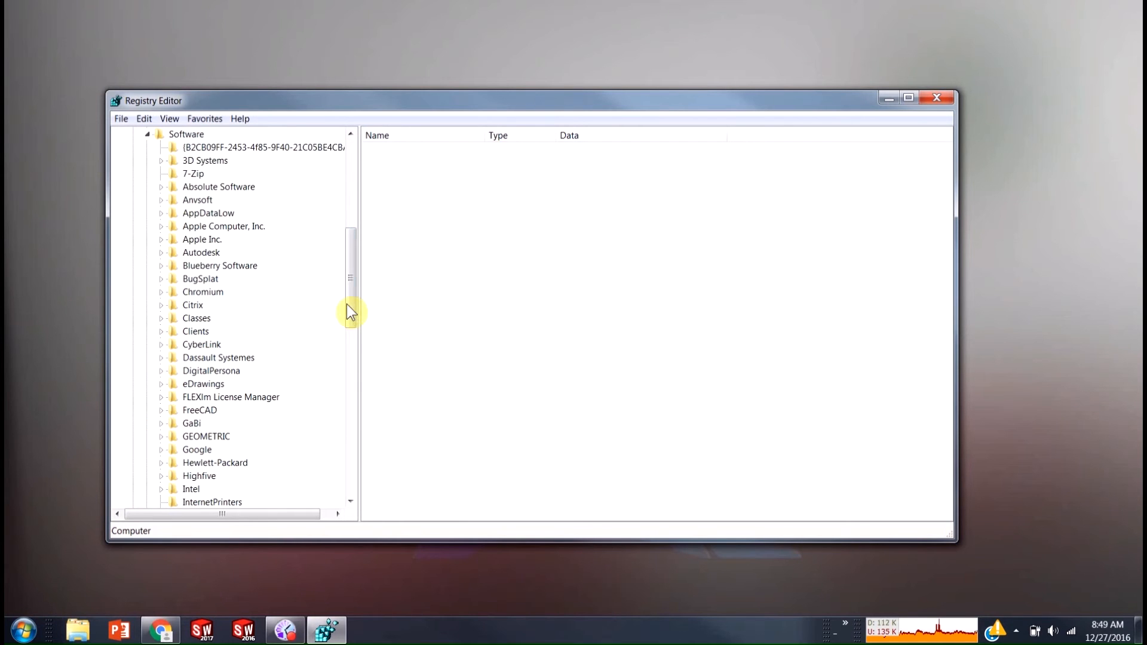
scroll(down, 3)
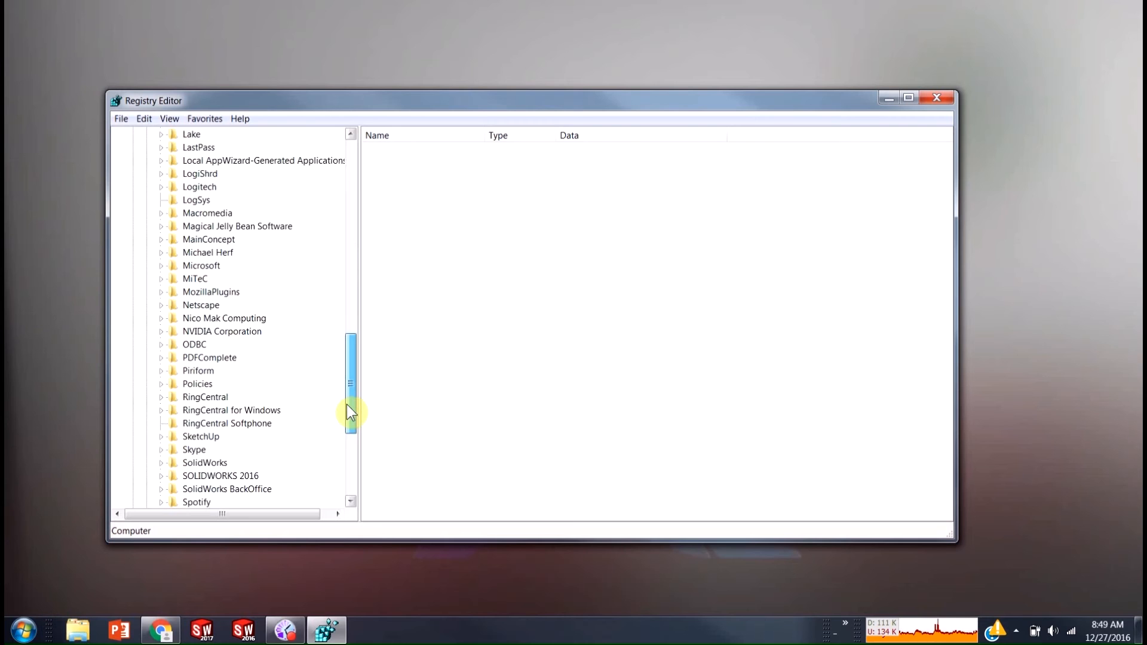
scroll(down, 3)
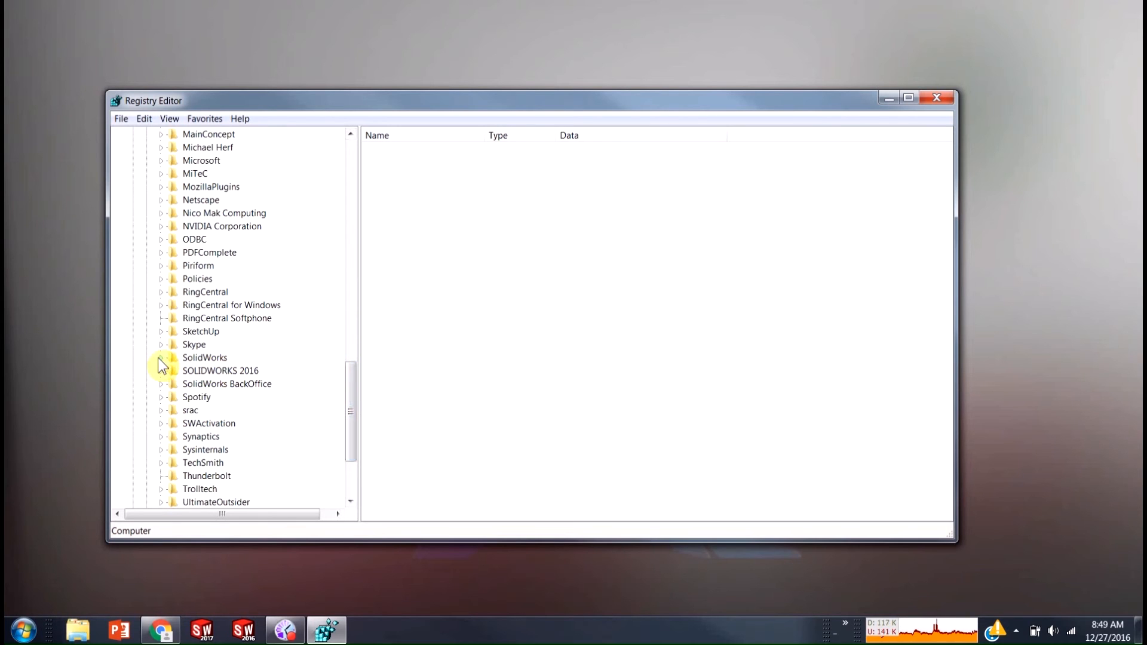
click(160, 357)
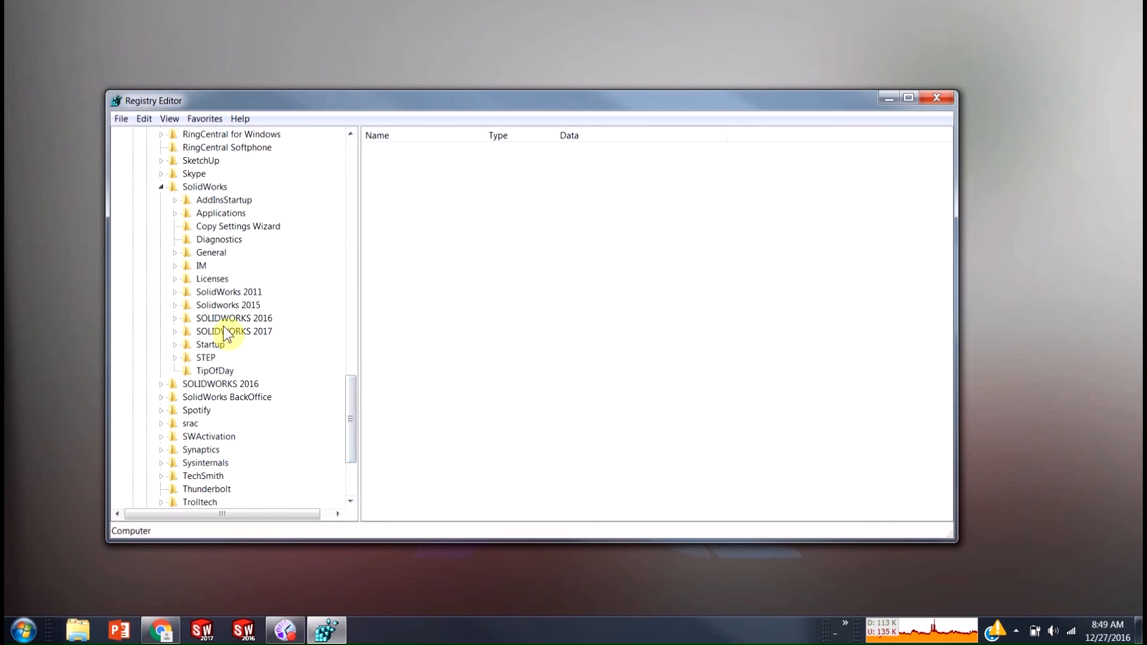
mouse_move(181, 342)
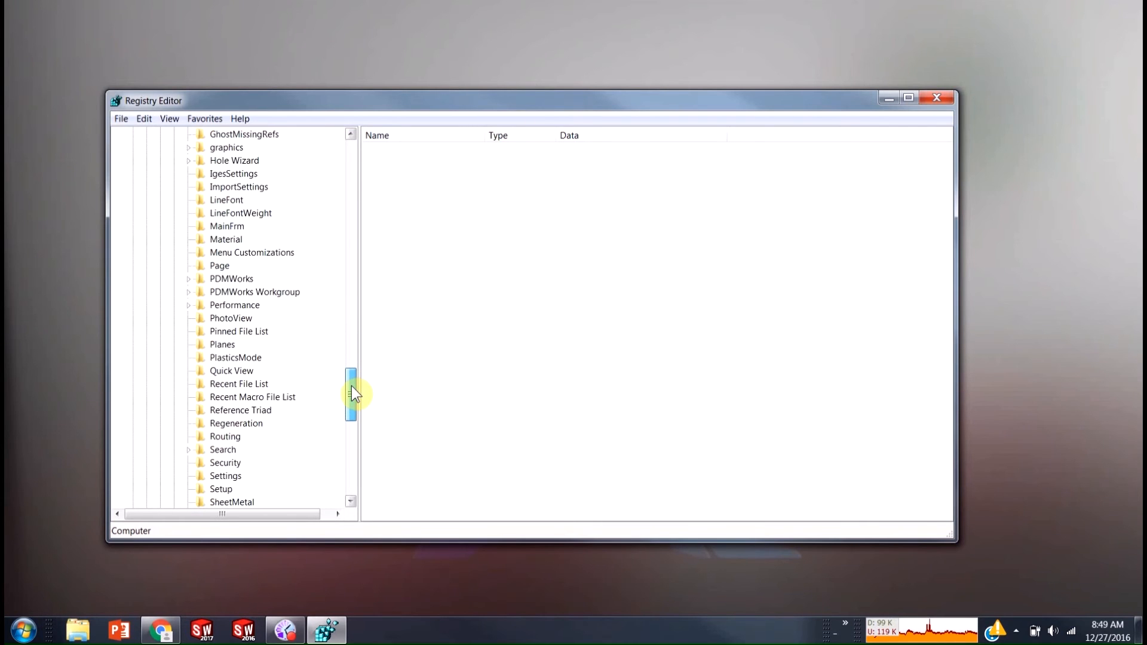
scroll(down, 3)
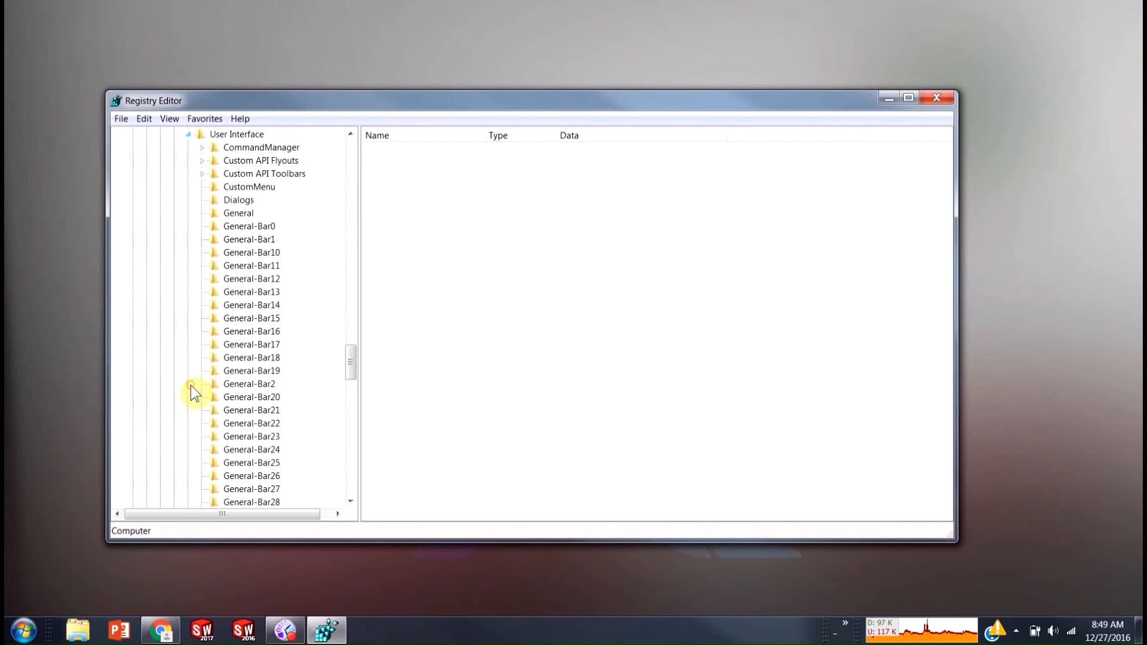
Rename the Dialogs key to Dialogs_old and close Registry Editor
click(239, 199)
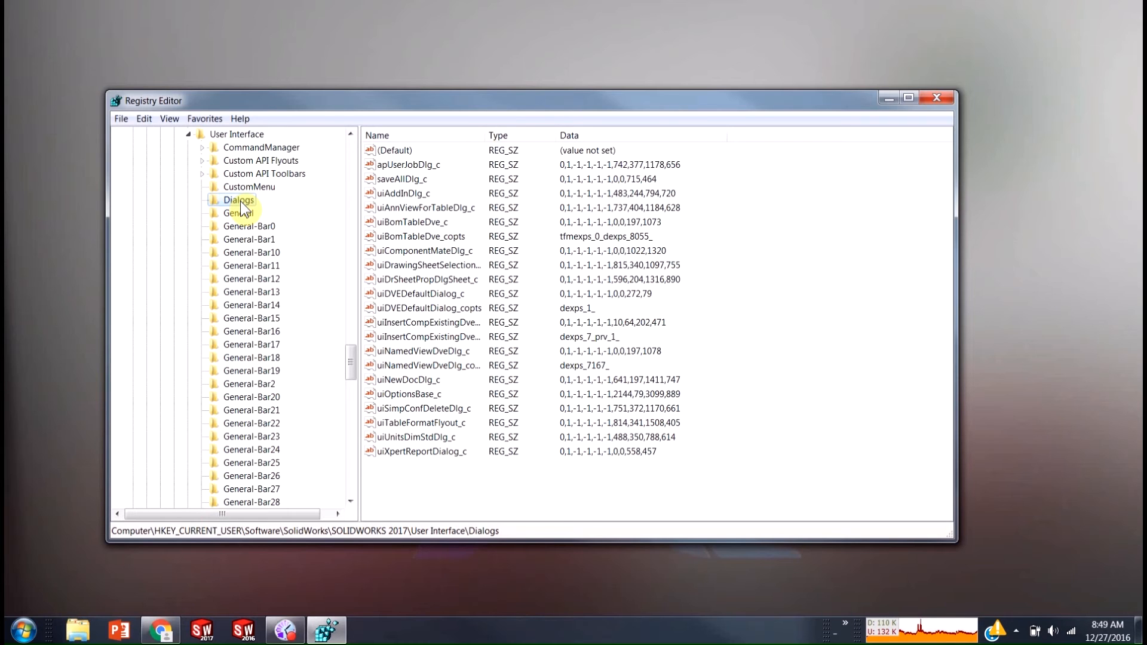
mouse_move(249, 209)
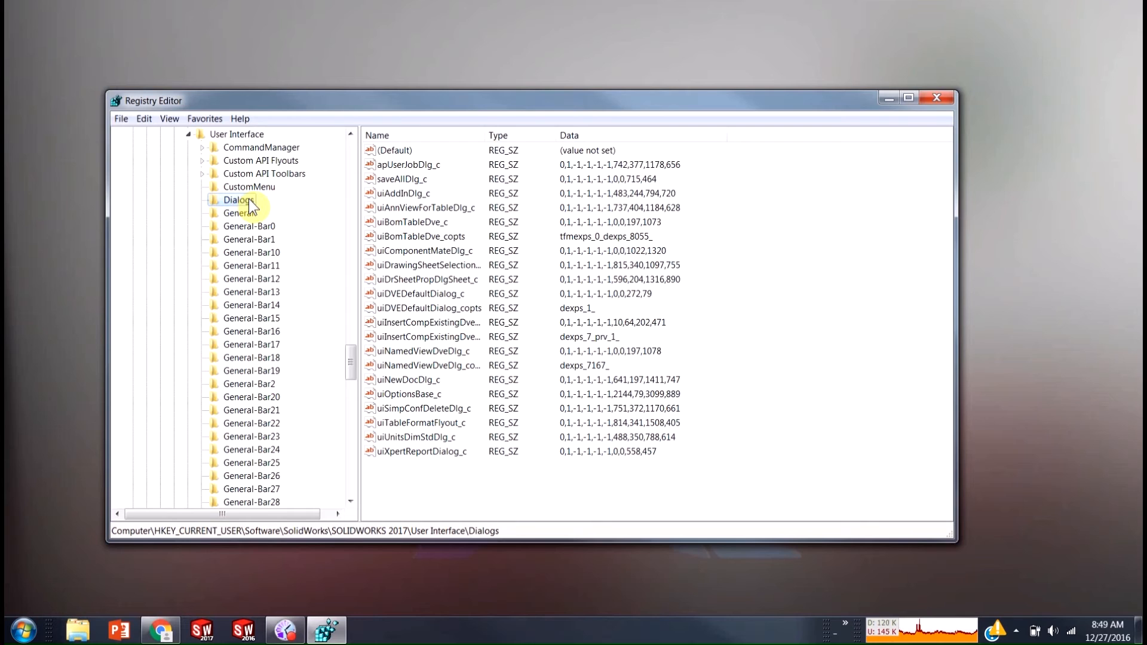
right_click(239, 200)
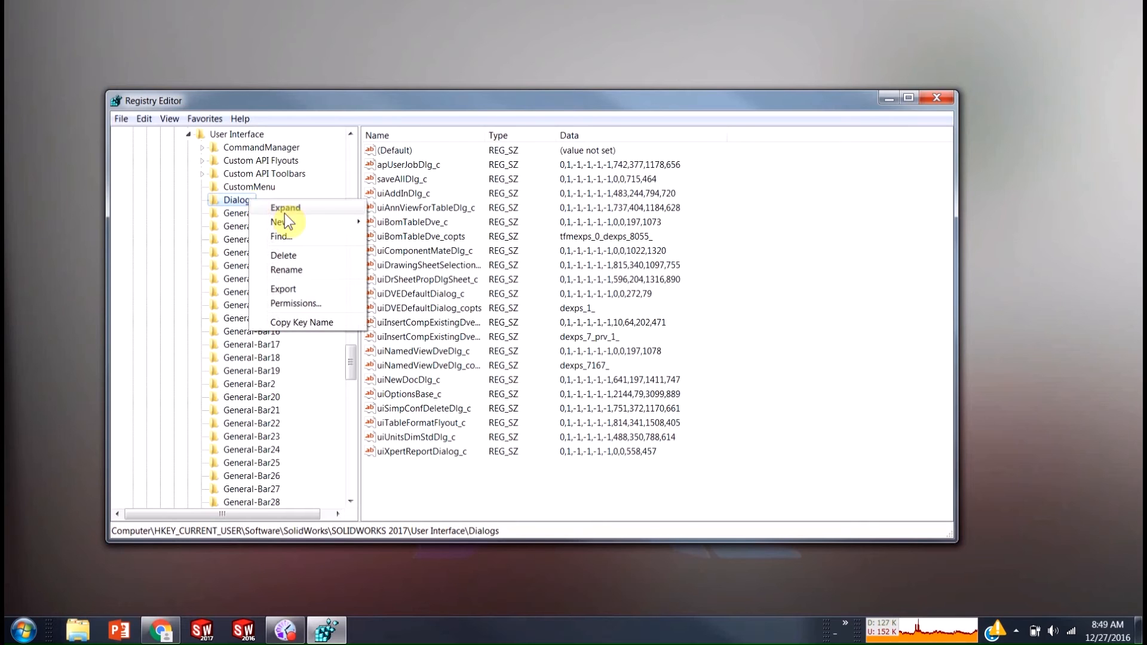
click(286, 270)
text(_old)
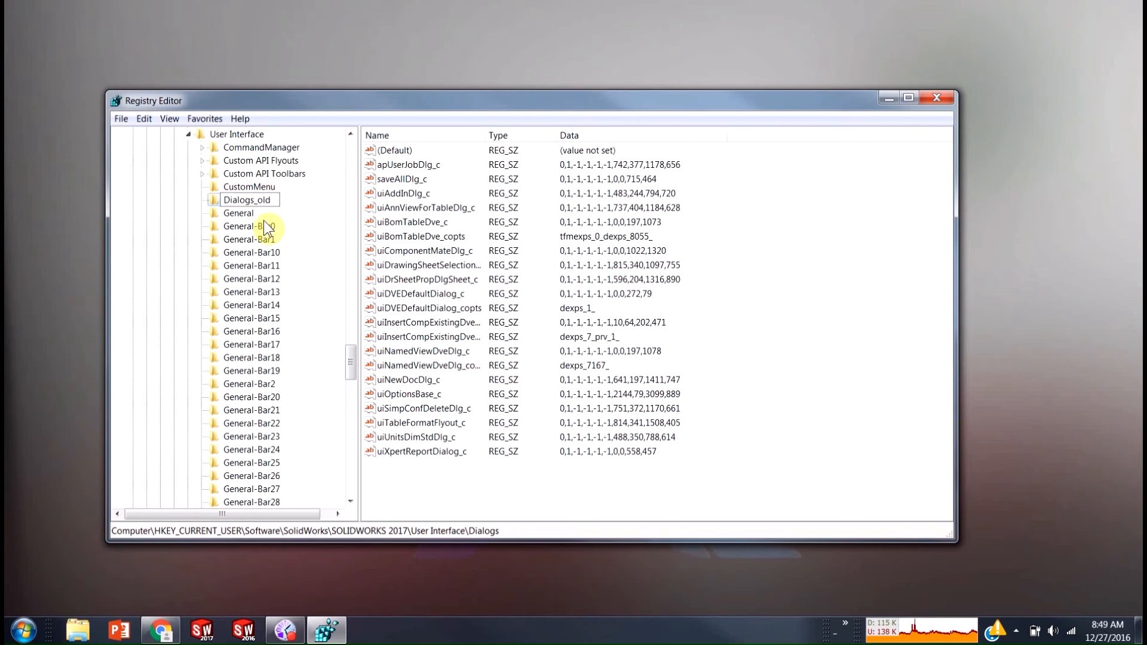
click(247, 199)
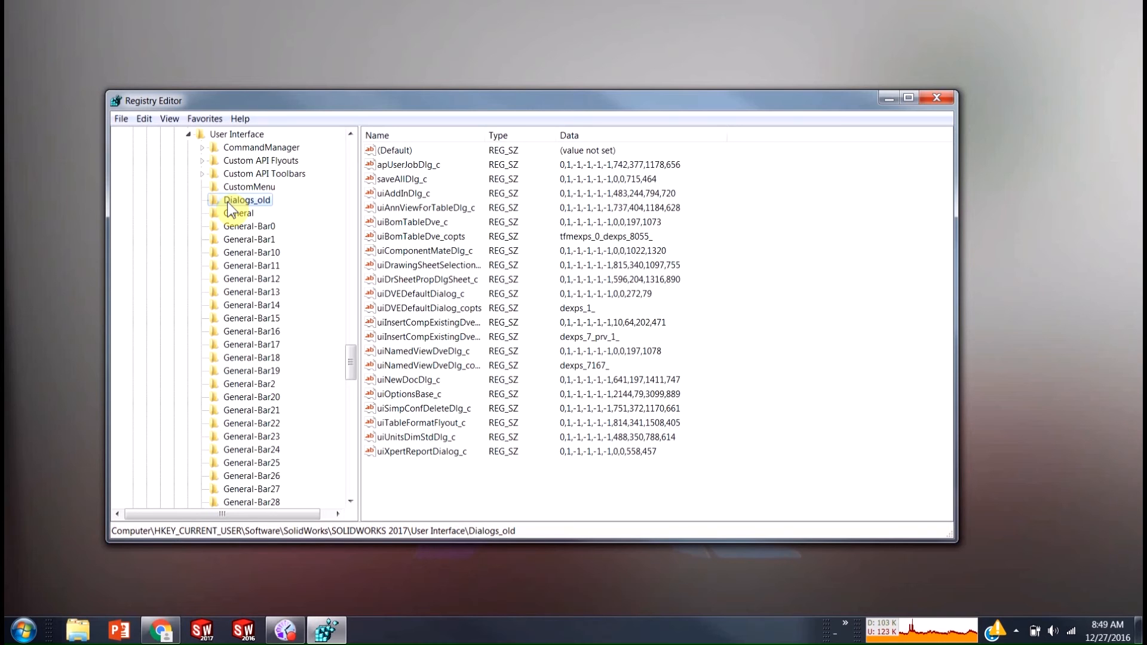
mouse_move(886, 97)
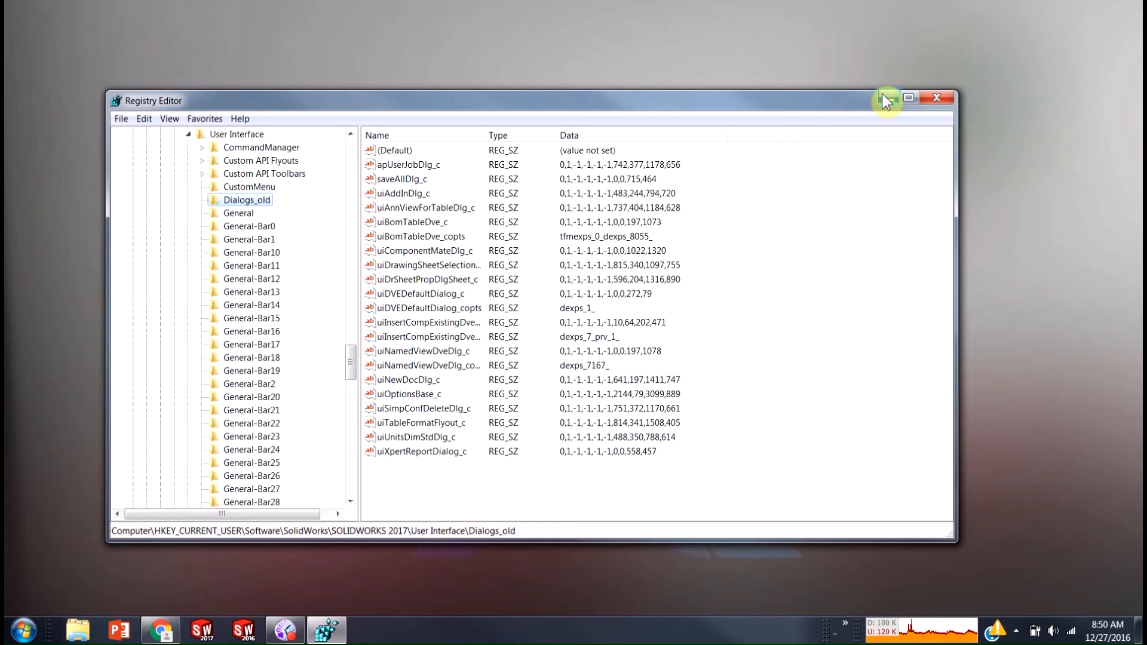
click(938, 97)
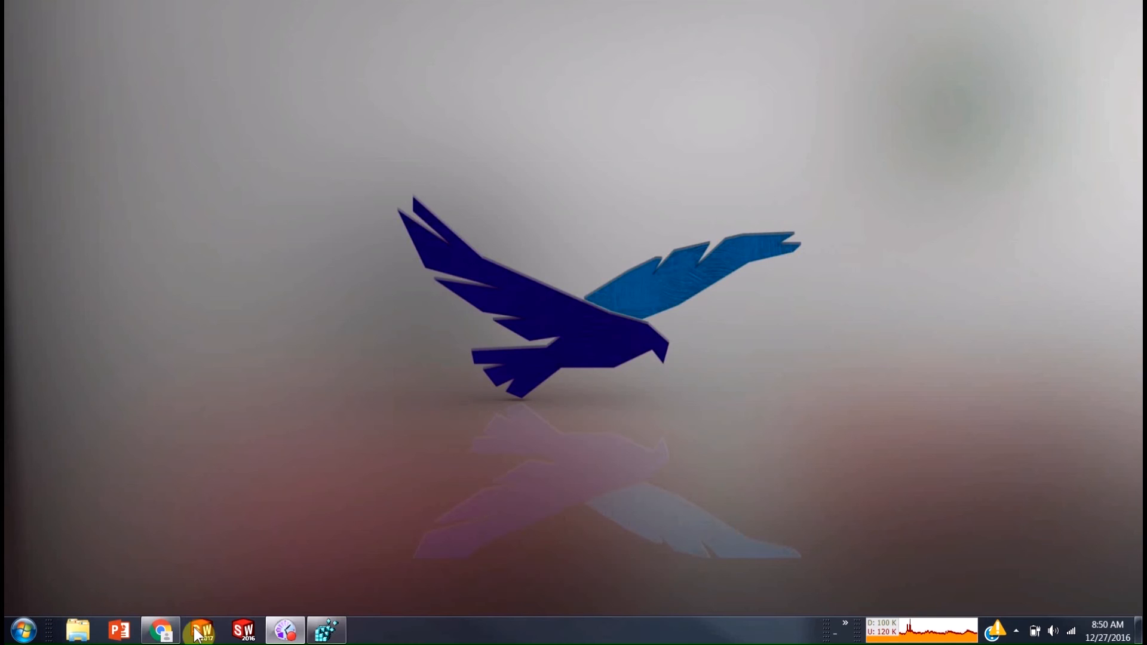
Relaunch SOLIDWORKS 2017, then open System Options and close it with OK
click(201, 629)
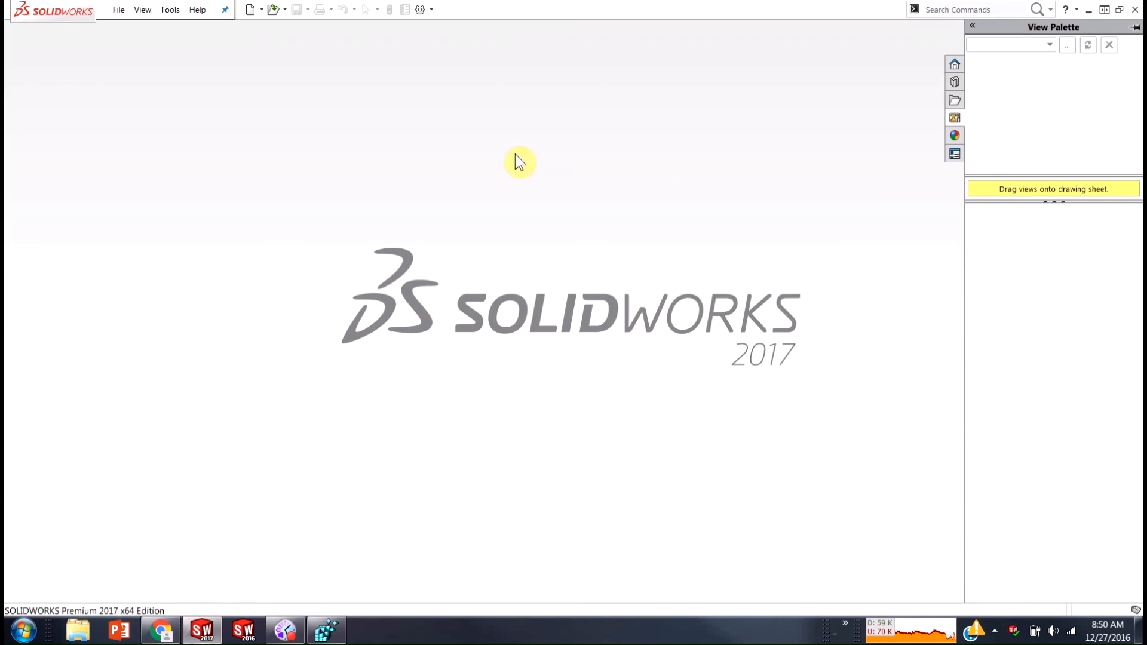
mouse_move(420, 9)
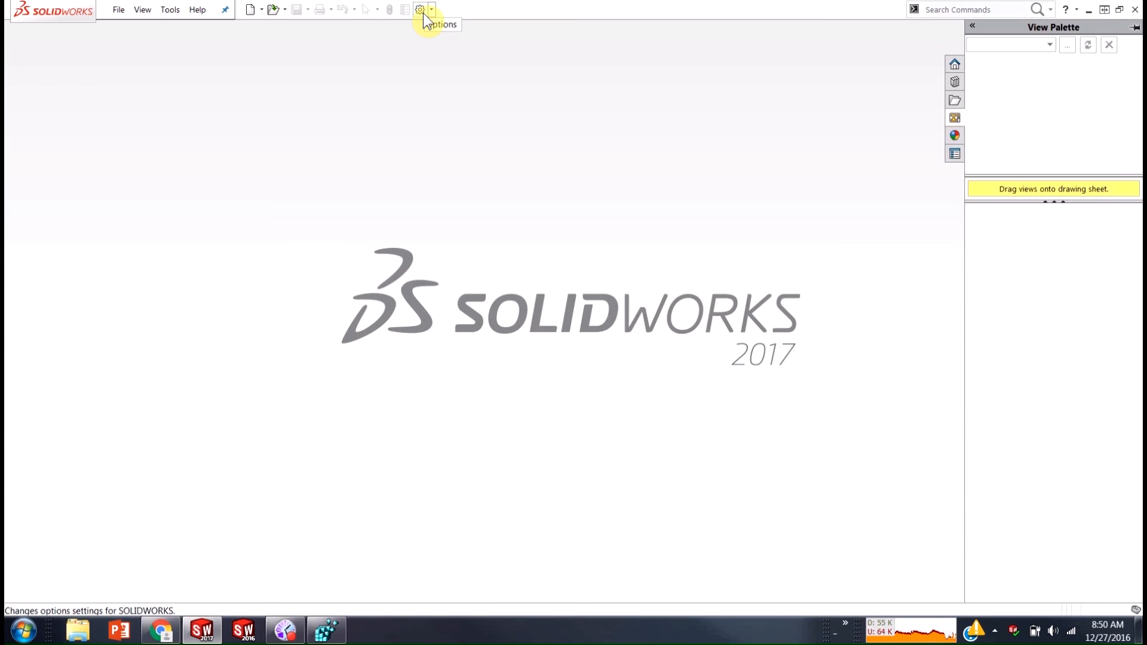
click(421, 9)
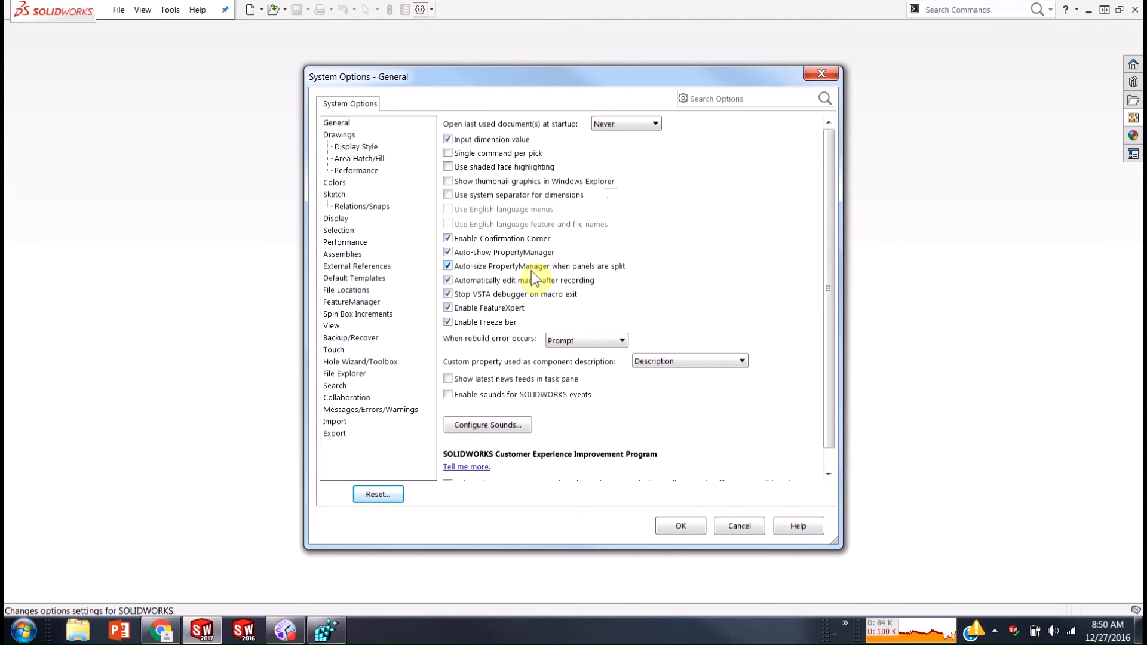
mouse_move(680, 525)
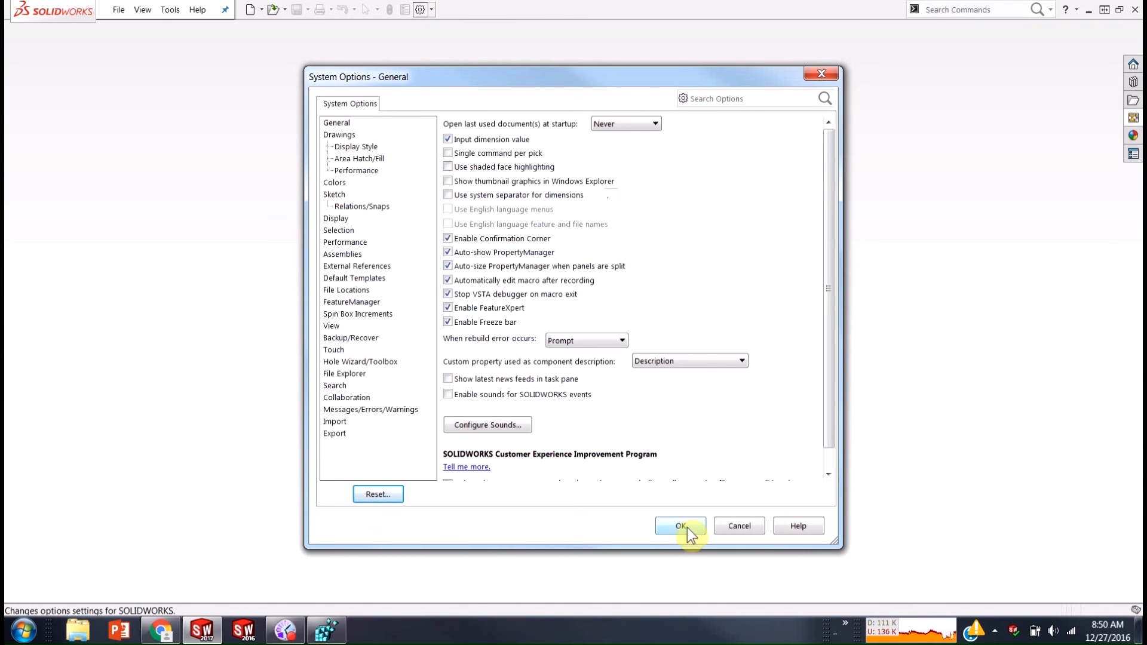
click(680, 525)
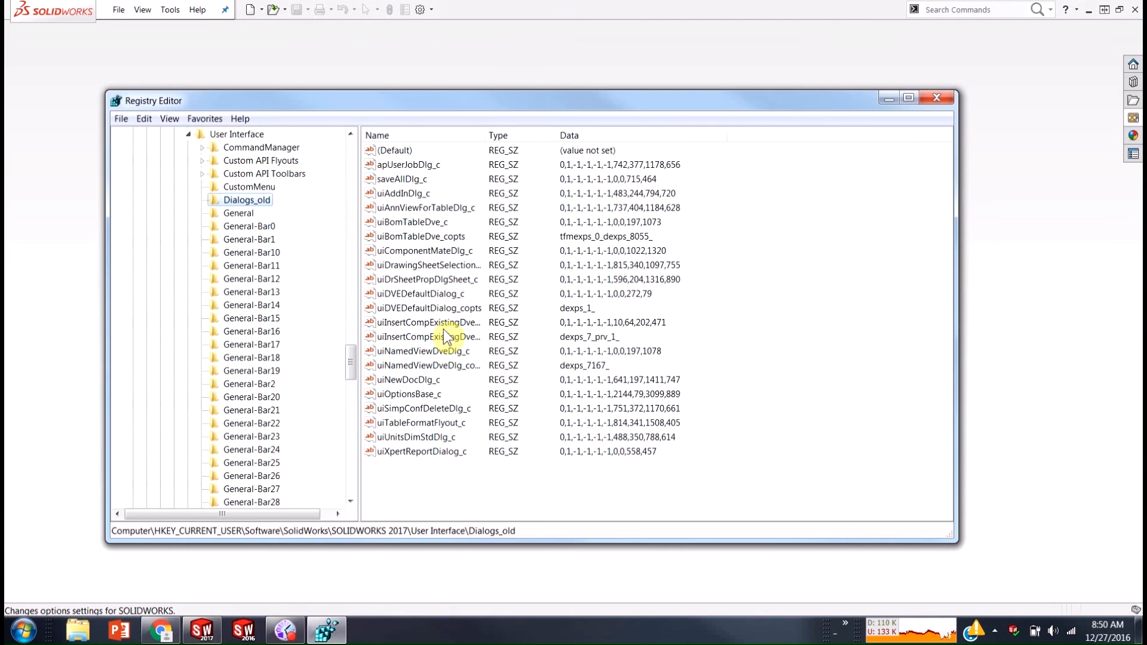
Refresh Registry Editor to show the recreated Dialogs key, then select Dialogs_old
click(169, 118)
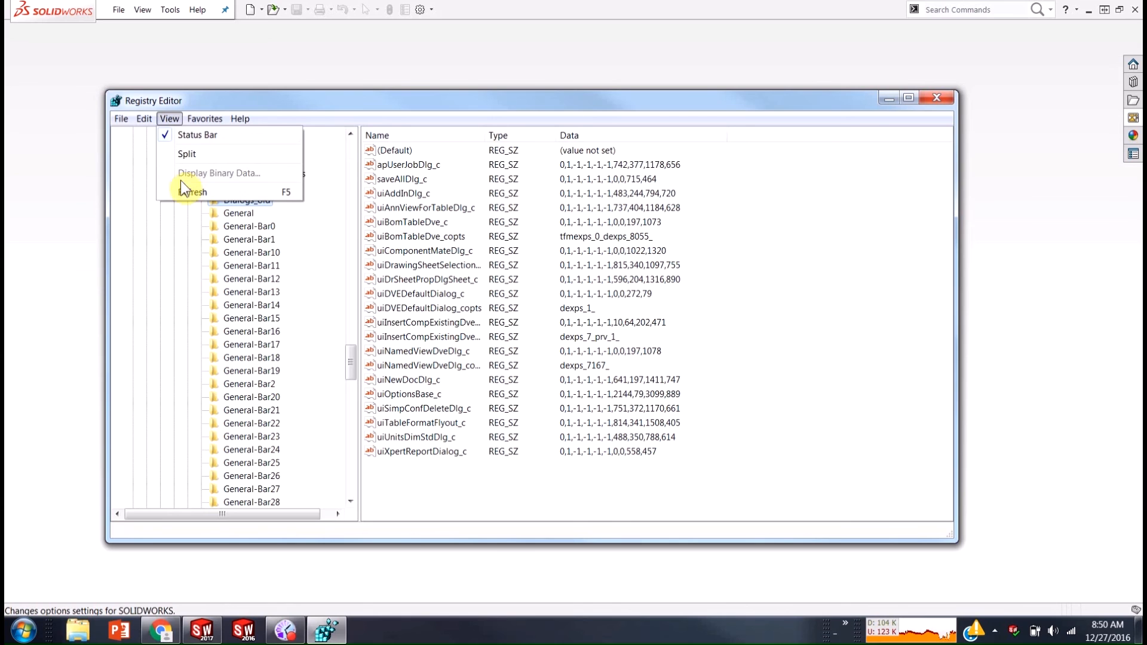
click(193, 192)
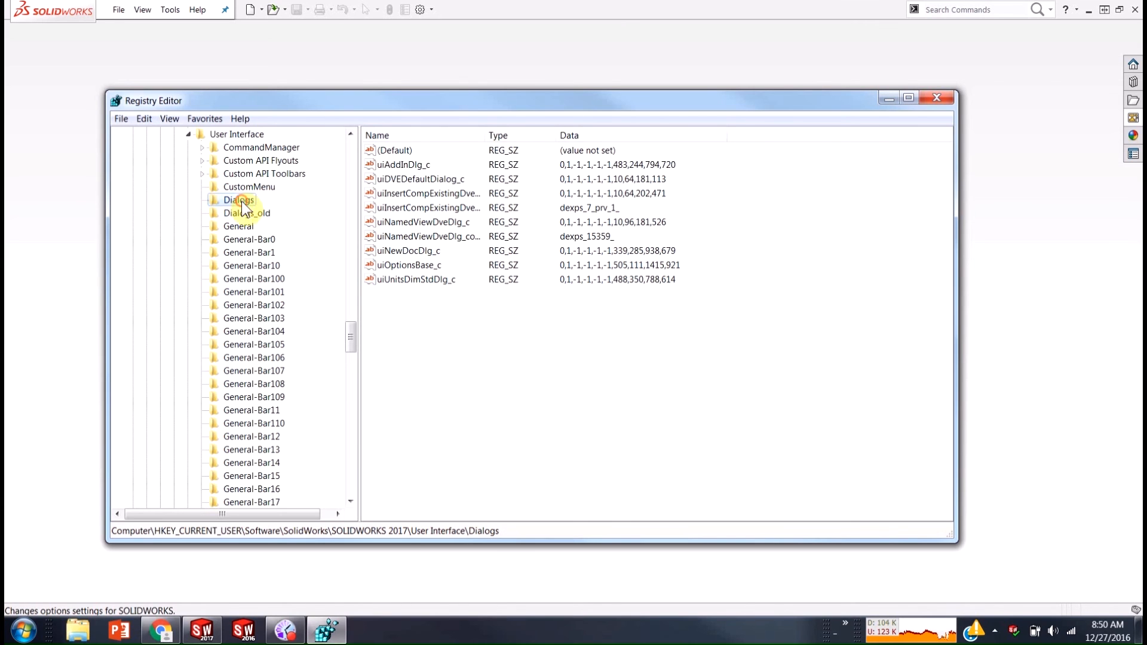
click(246, 213)
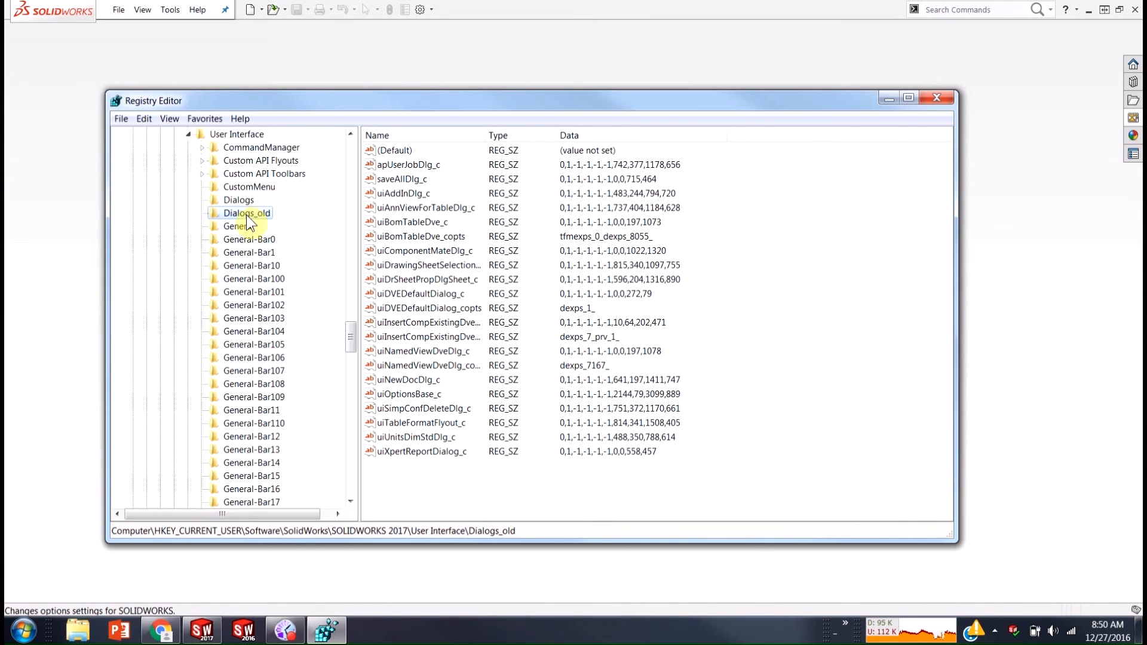
mouse_move(257, 227)
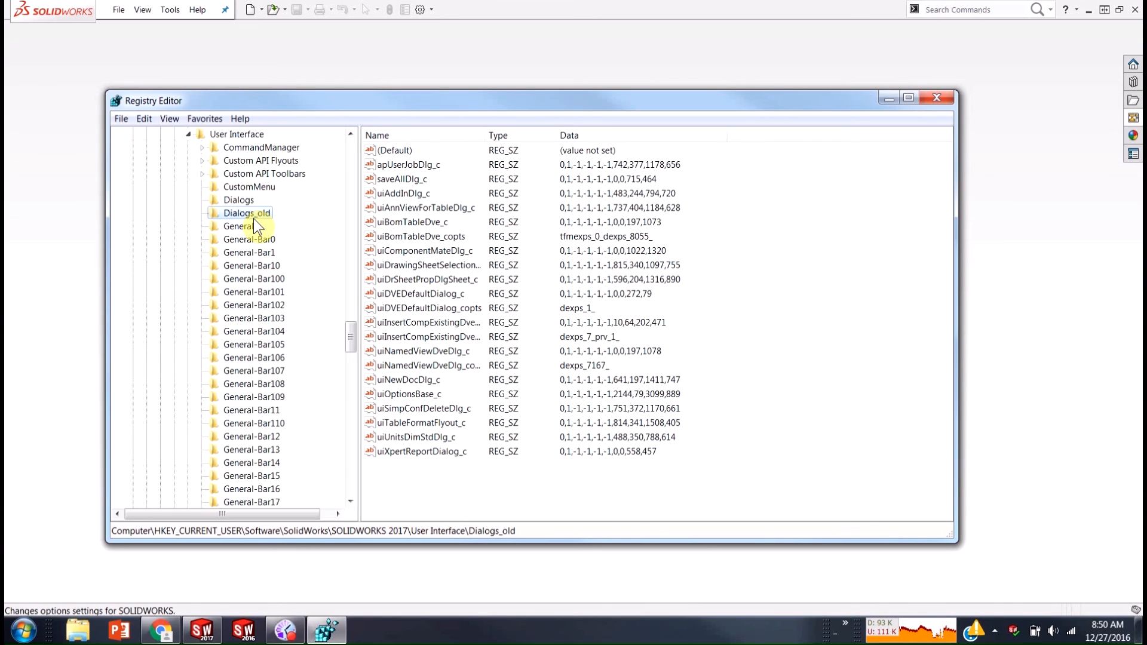